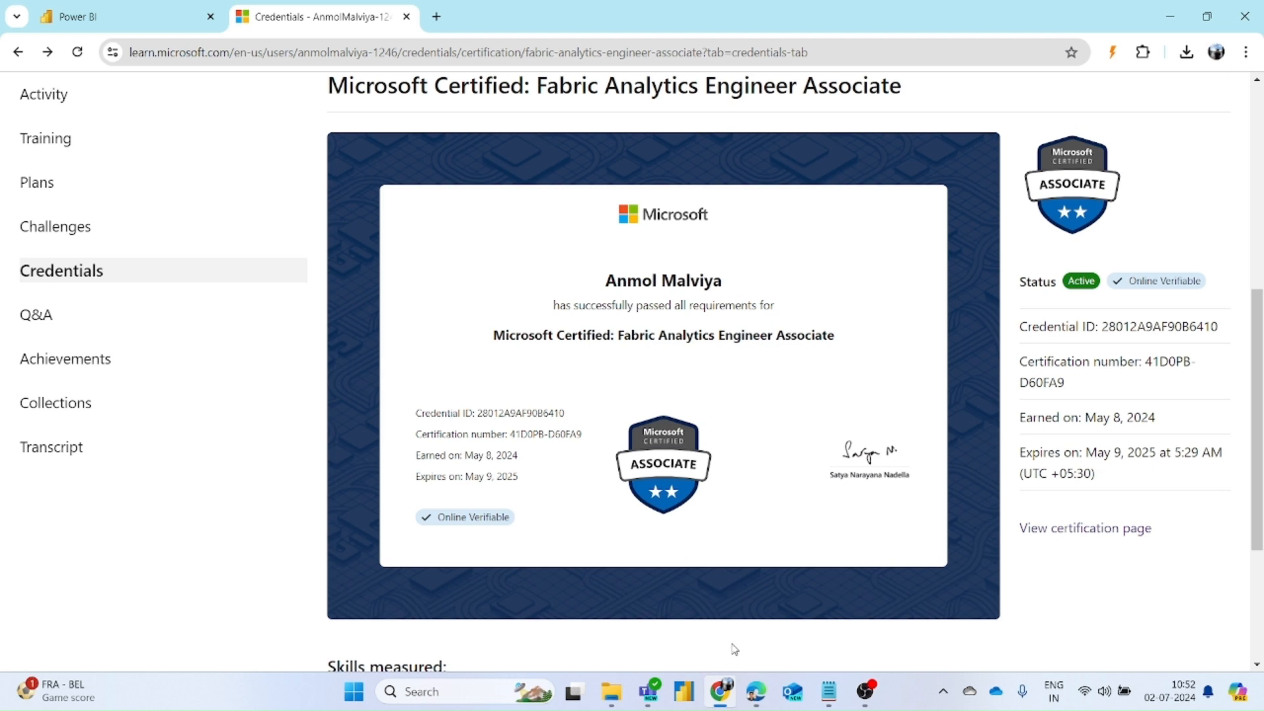
mouse_move(743, 604)
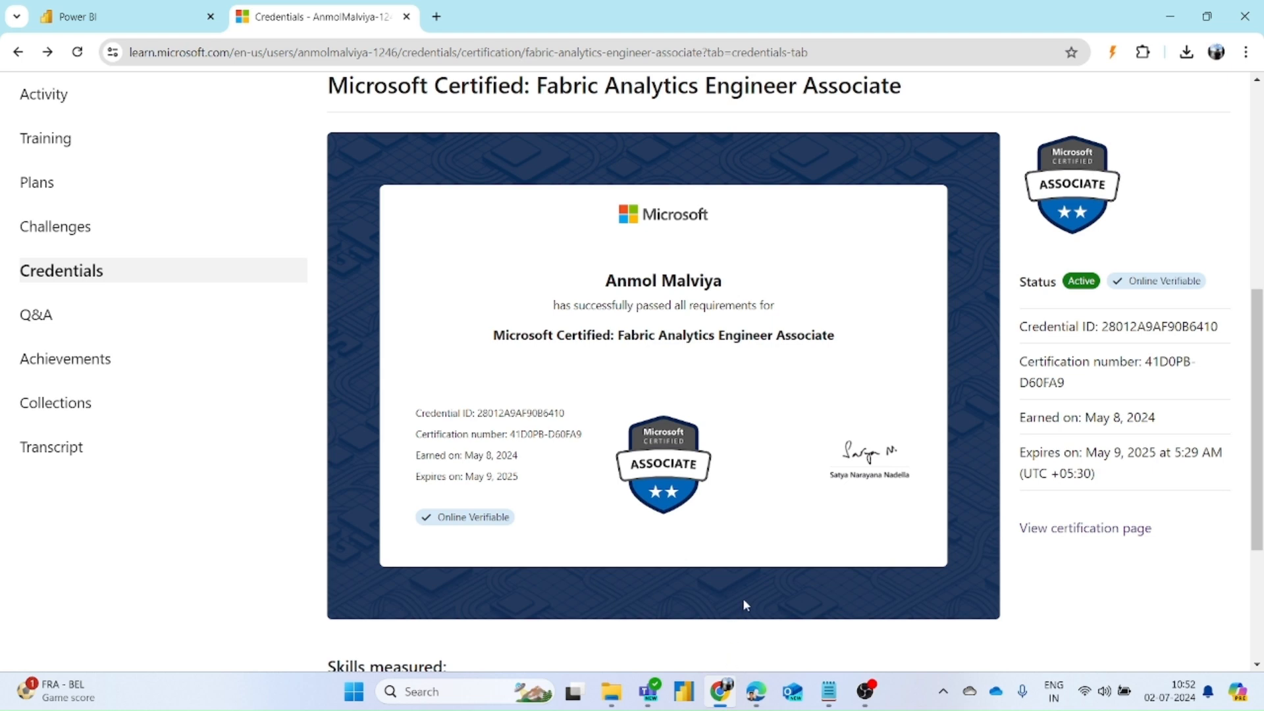
mouse_move(776, 534)
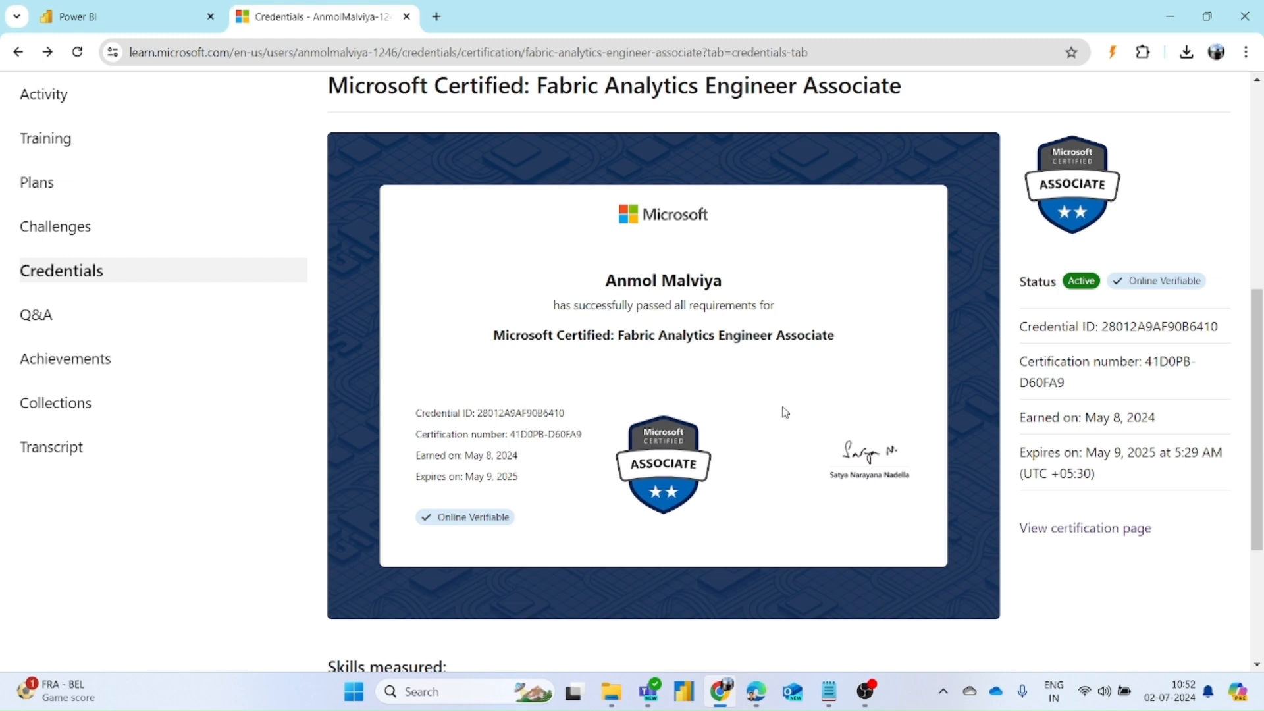
mouse_move(863, 400)
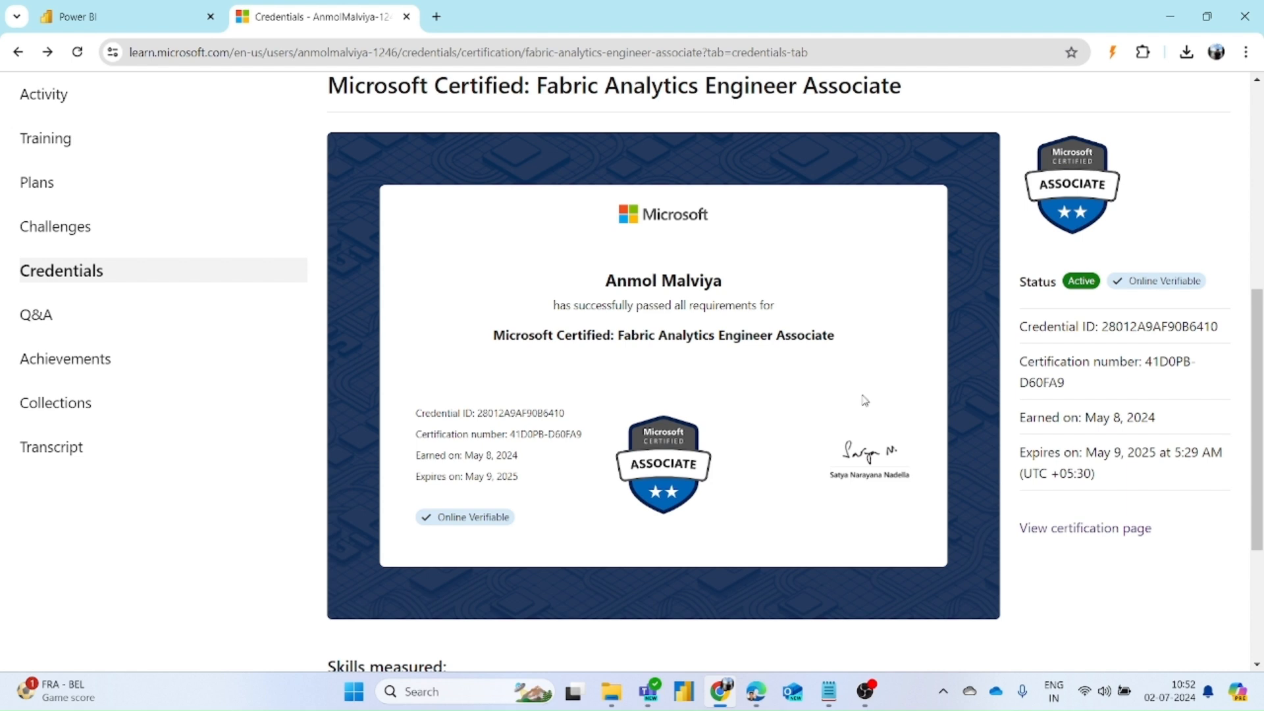
mouse_move(865, 408)
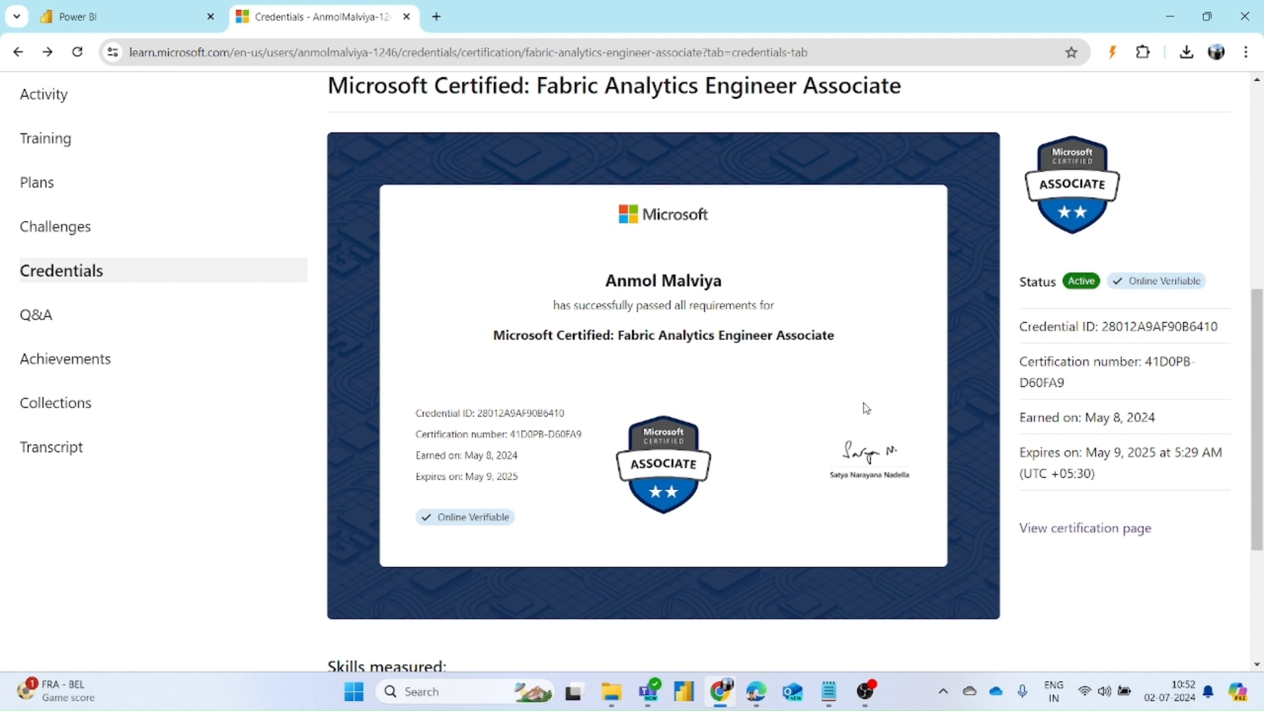
mouse_move(996, 402)
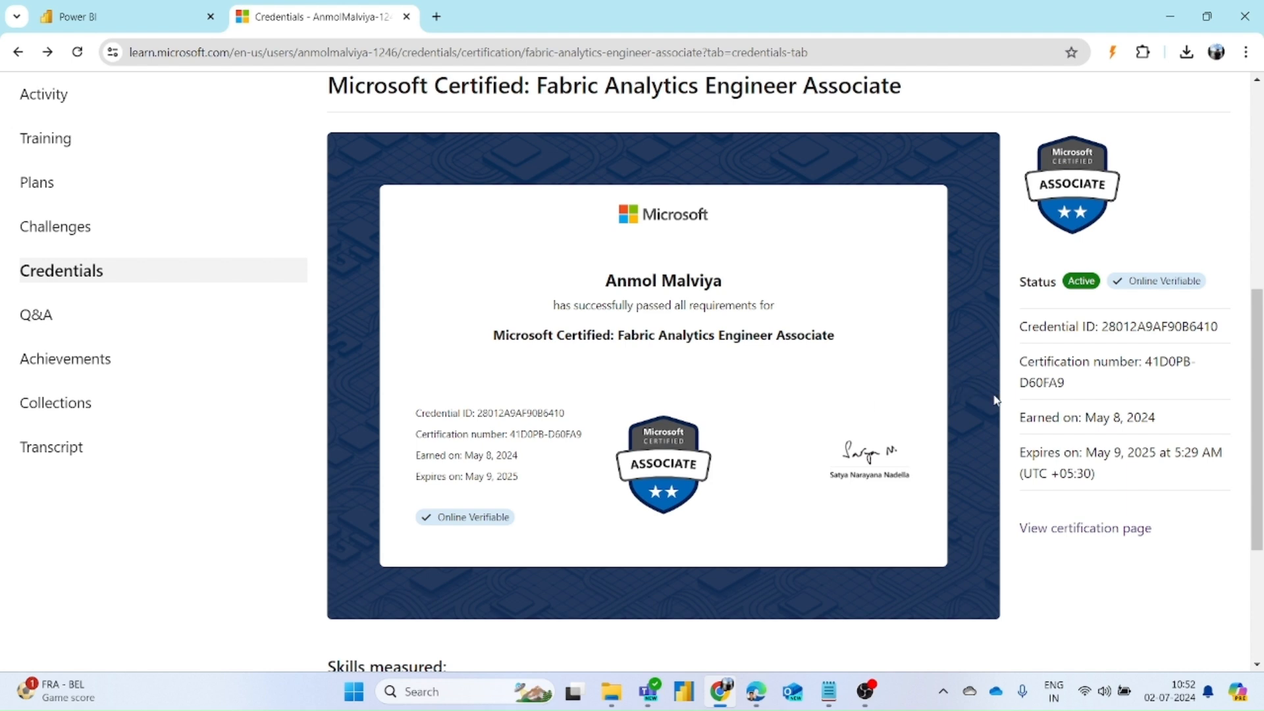
mouse_move(1000, 409)
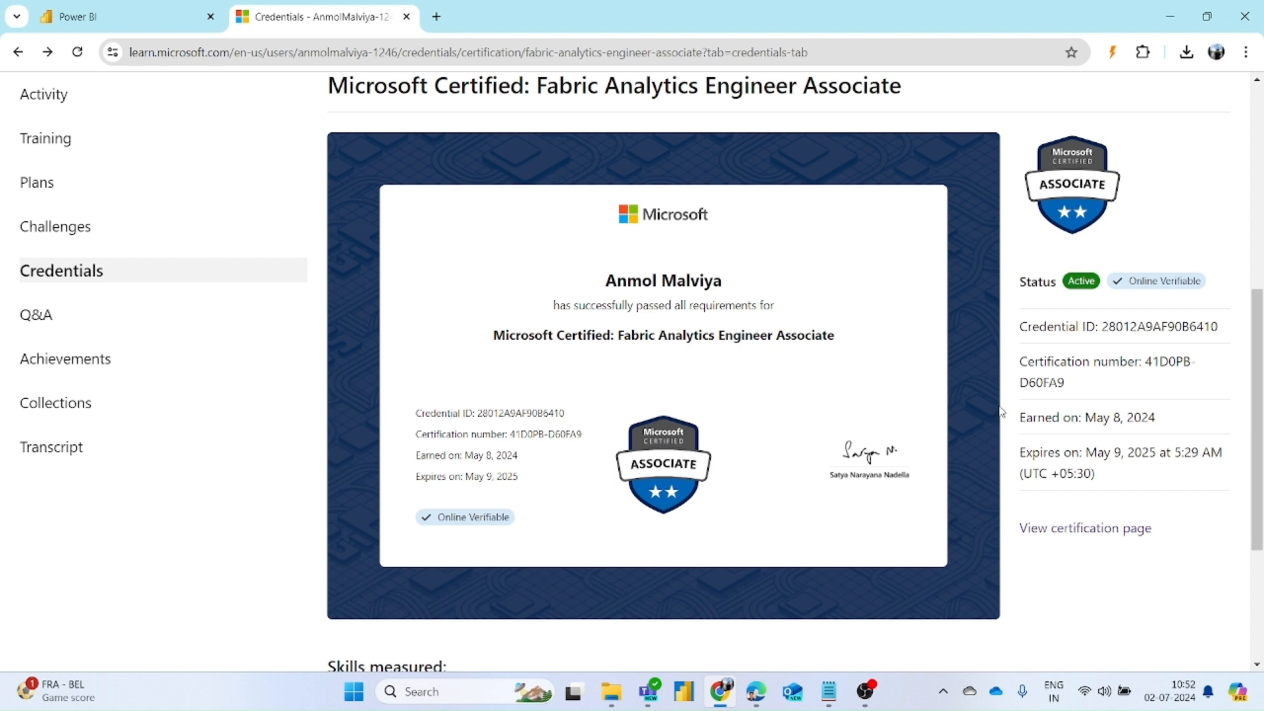
mouse_move(1003, 425)
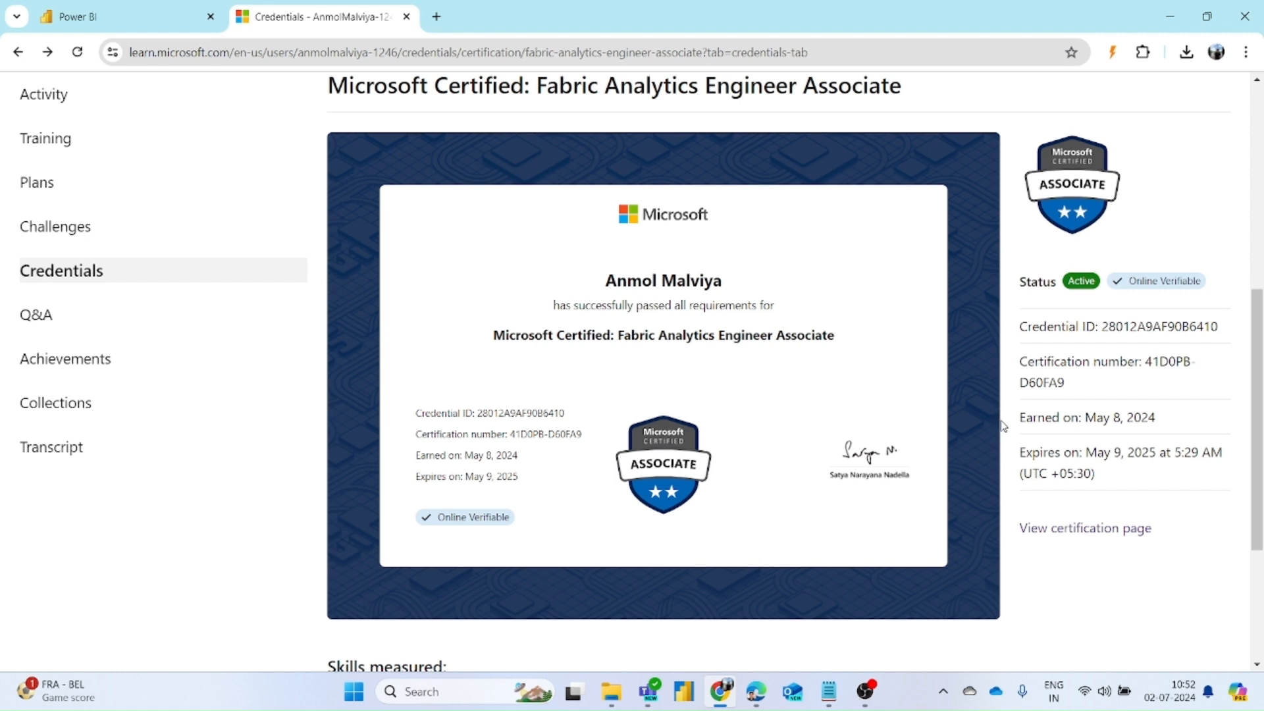
mouse_move(1061, 442)
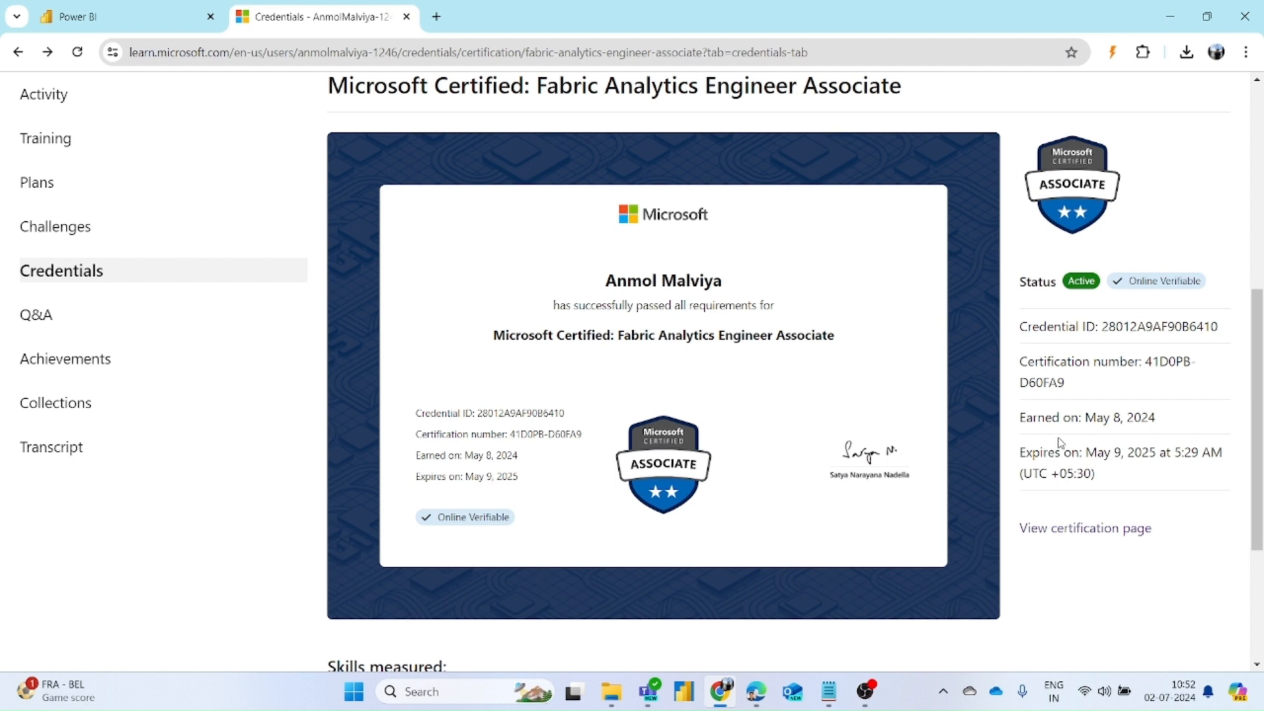
mouse_move(965, 420)
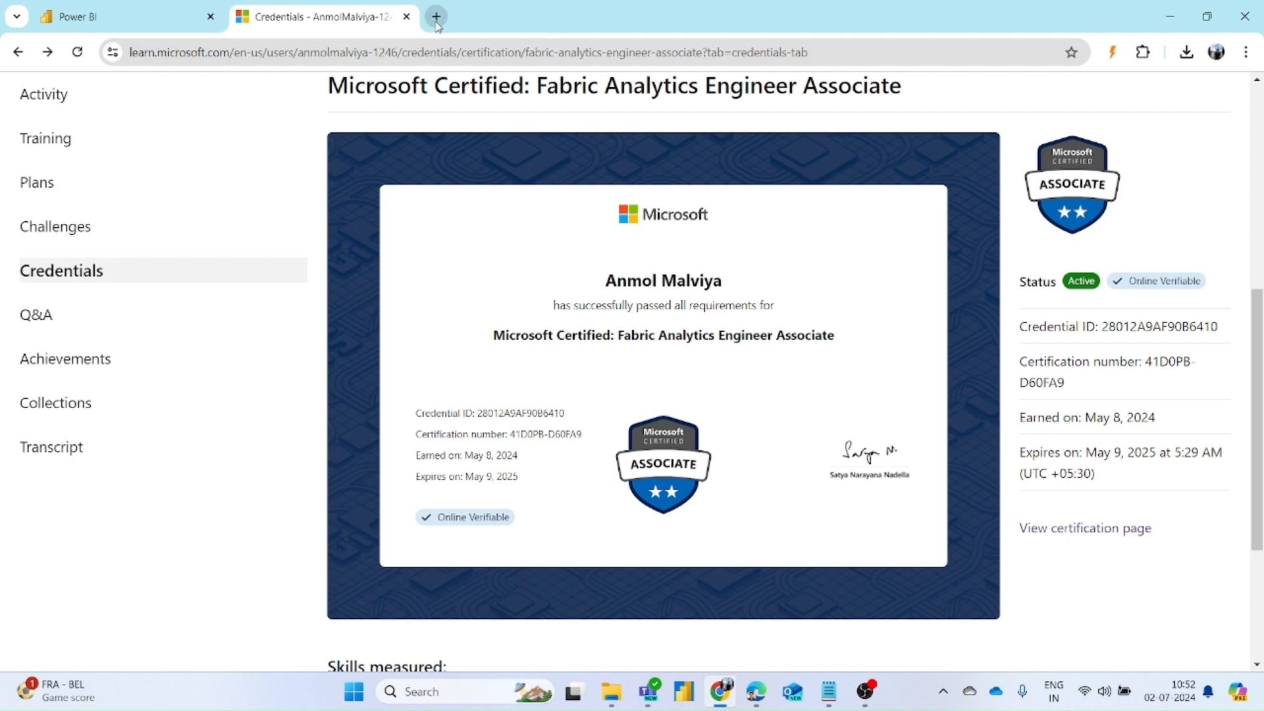
Step: Search 'microsoft learn' in a new tab, load Training | Microsoft Learn and show the AM account menu
click(436, 16)
text(micr)
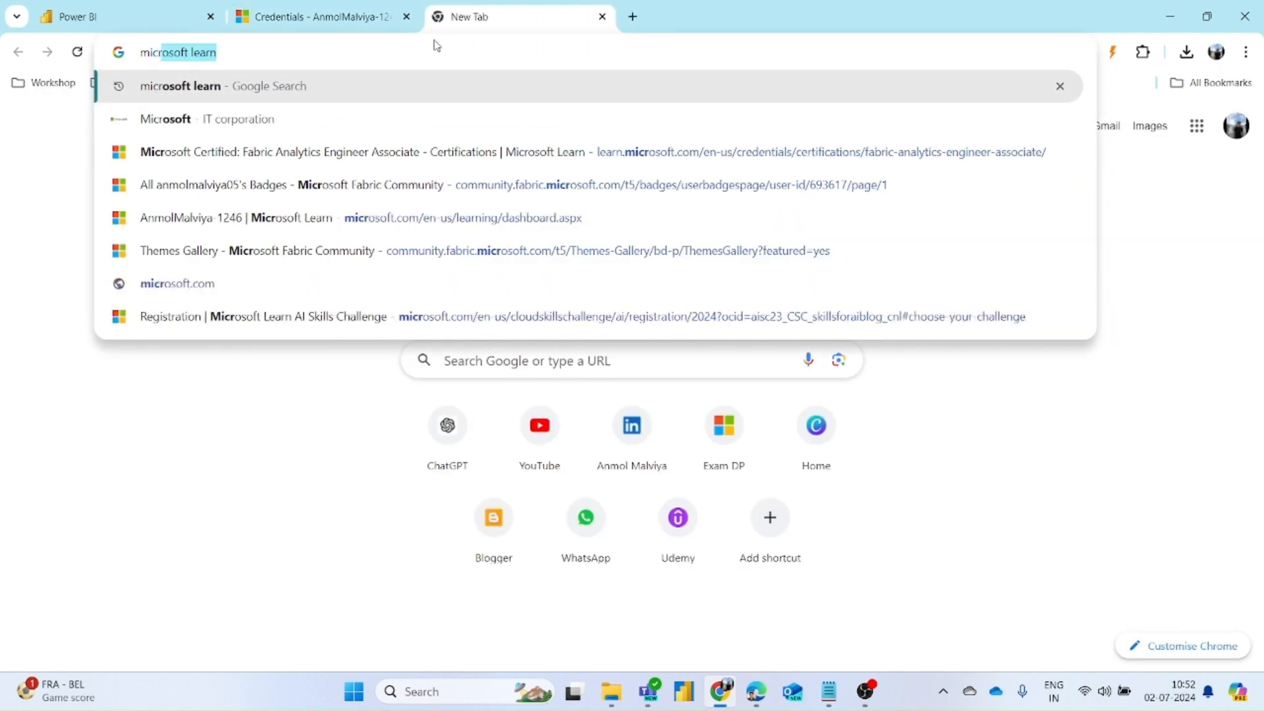
key(Enter)
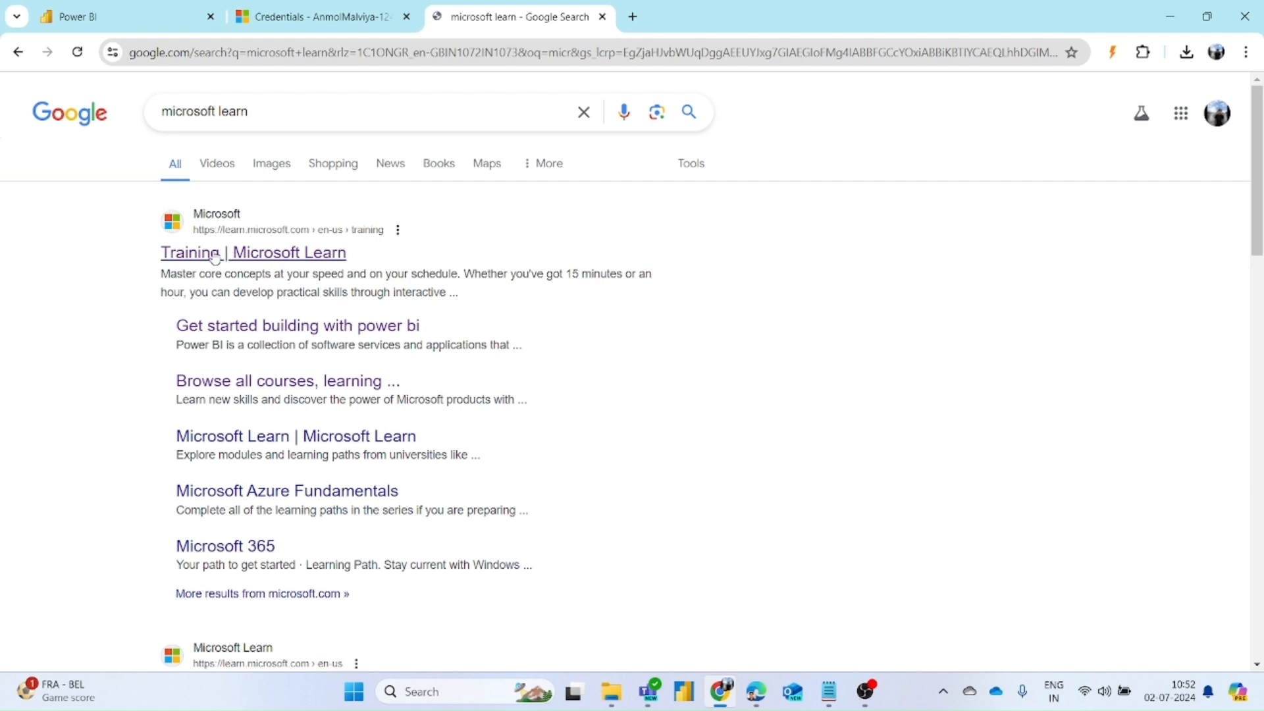
click(253, 253)
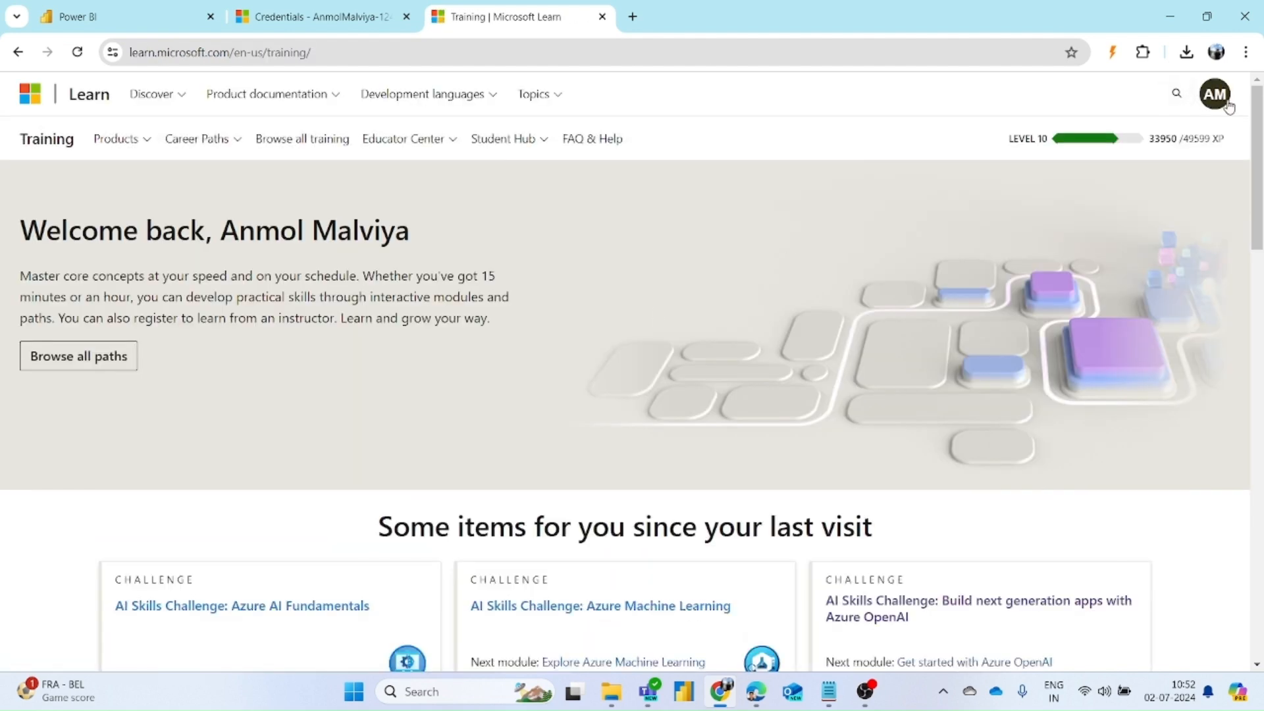
click(1217, 93)
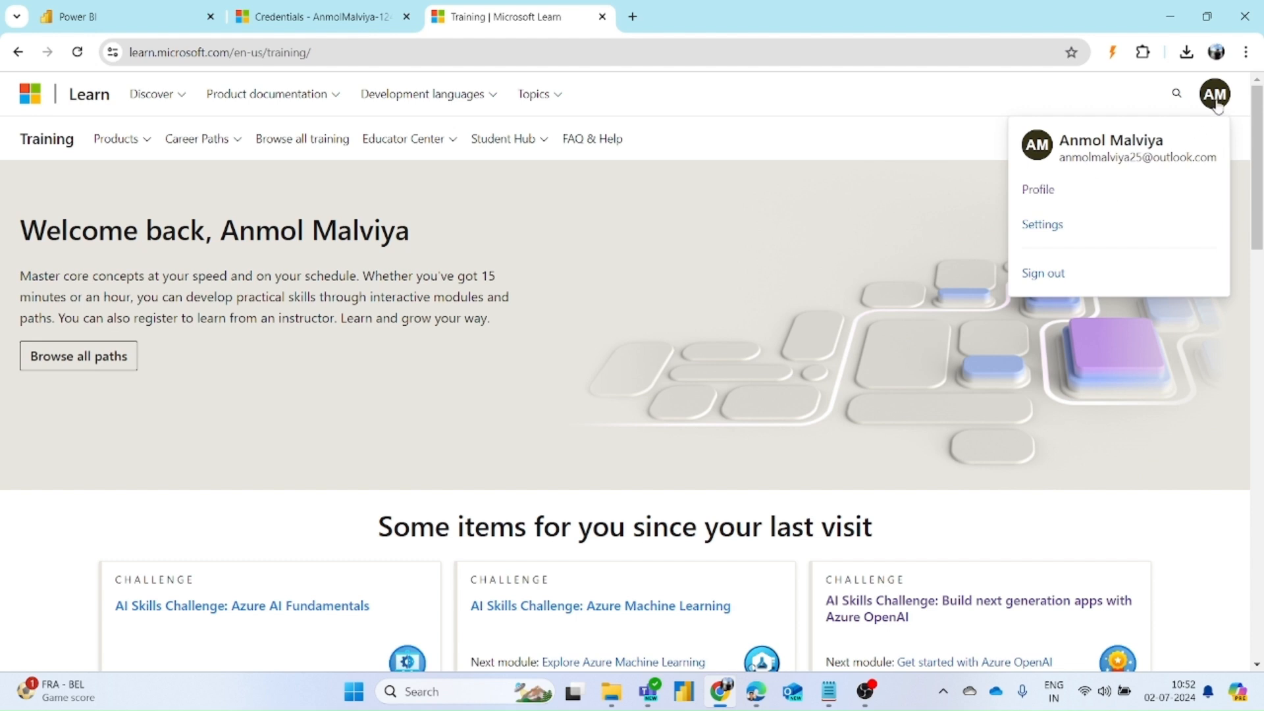
mouse_move(1219, 105)
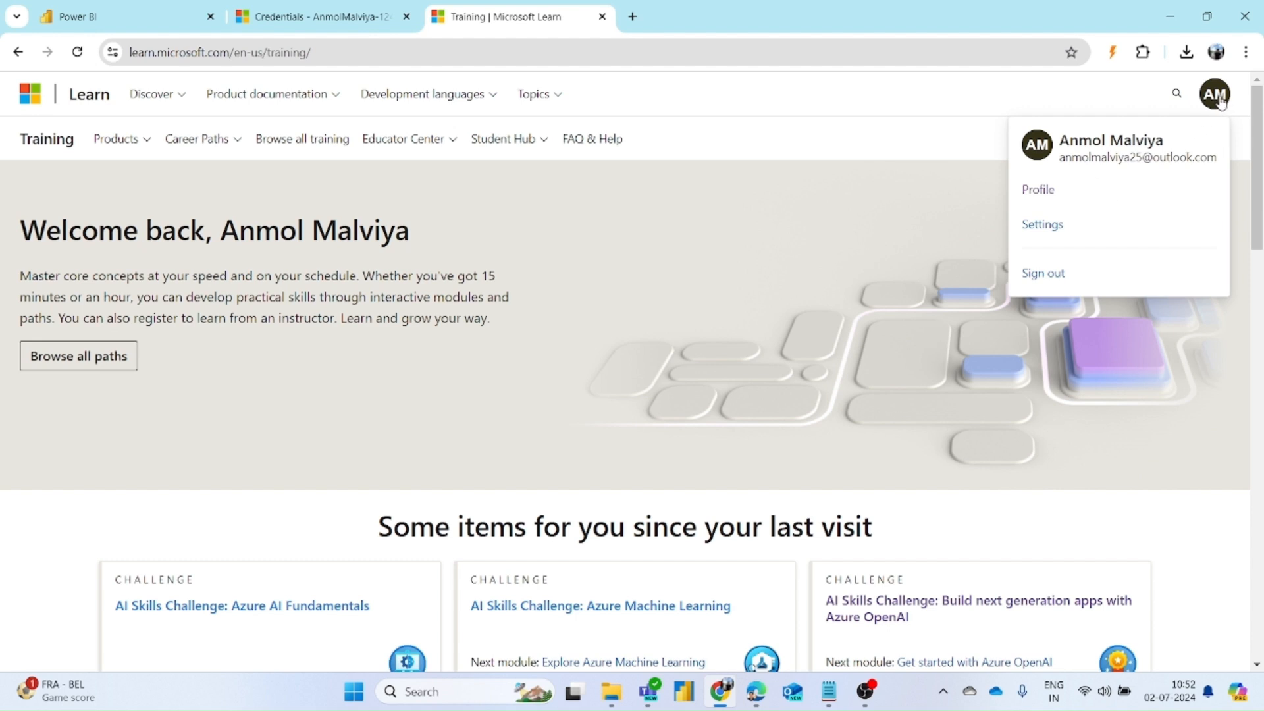
mouse_move(1038, 189)
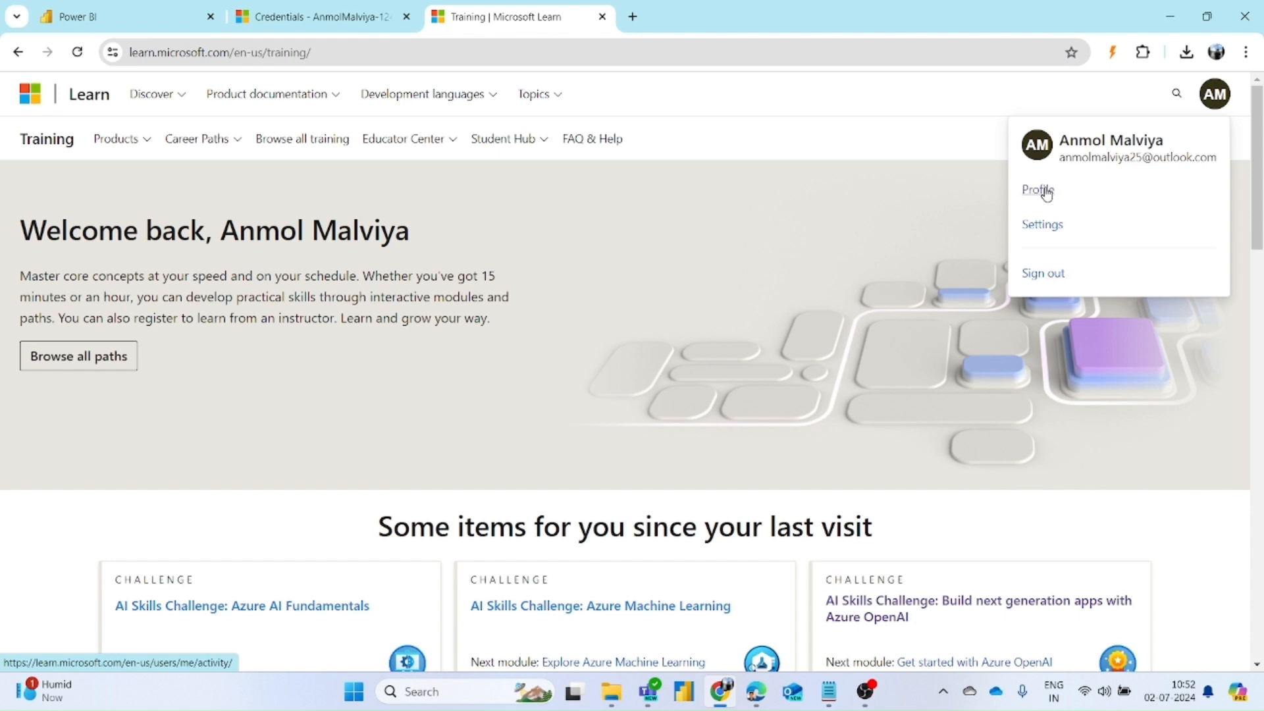
Step: Go to Profile > Credentials > Certifications and scroll to the Past exams section
click(1038, 188)
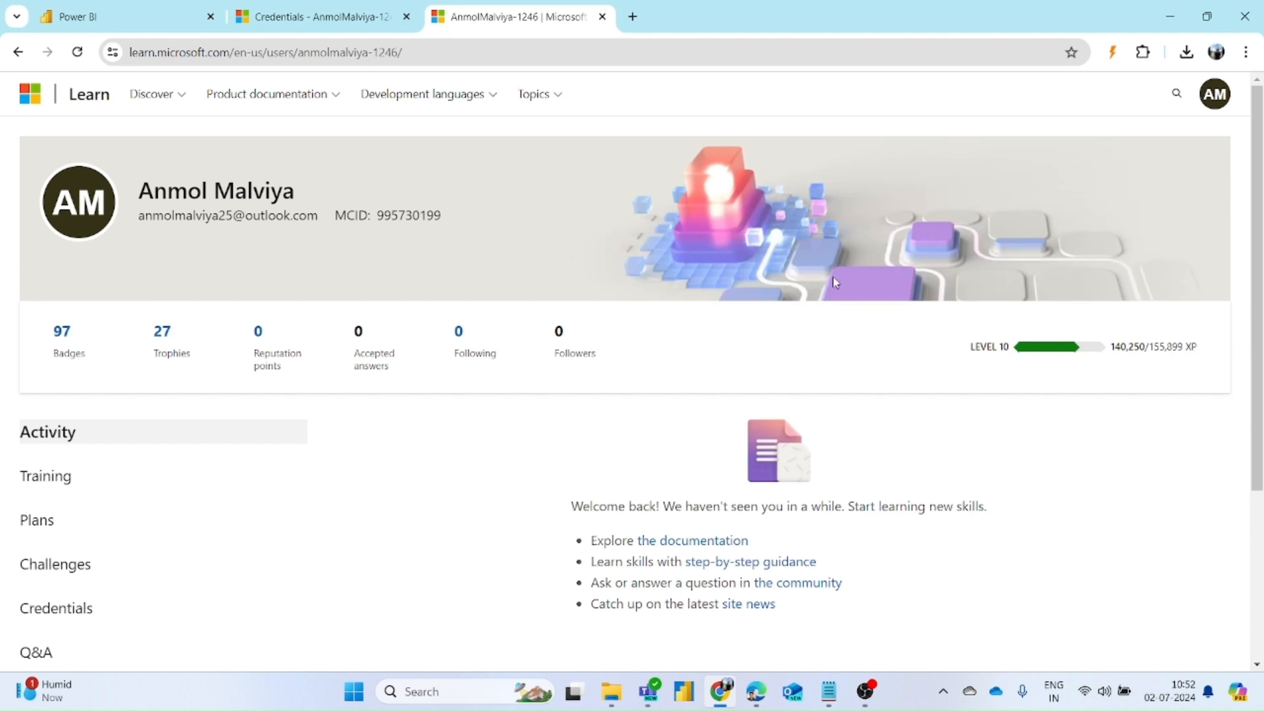
scroll(down, 3)
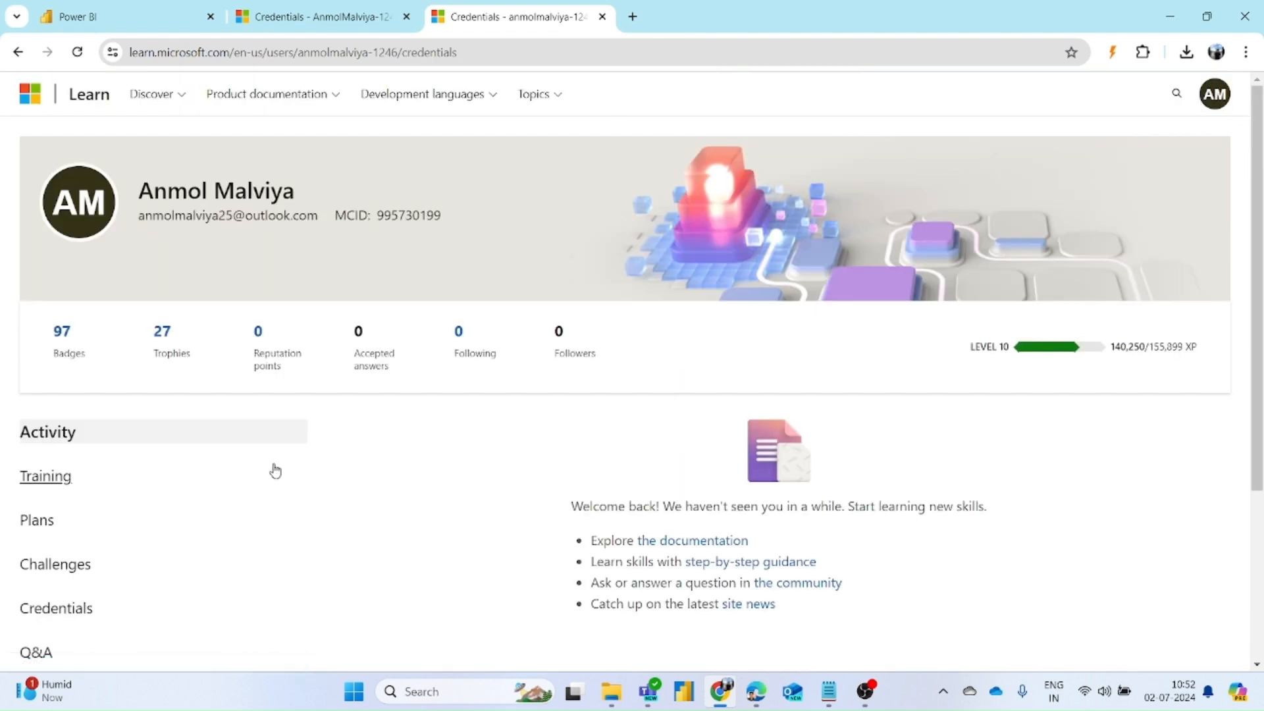
click(56, 609)
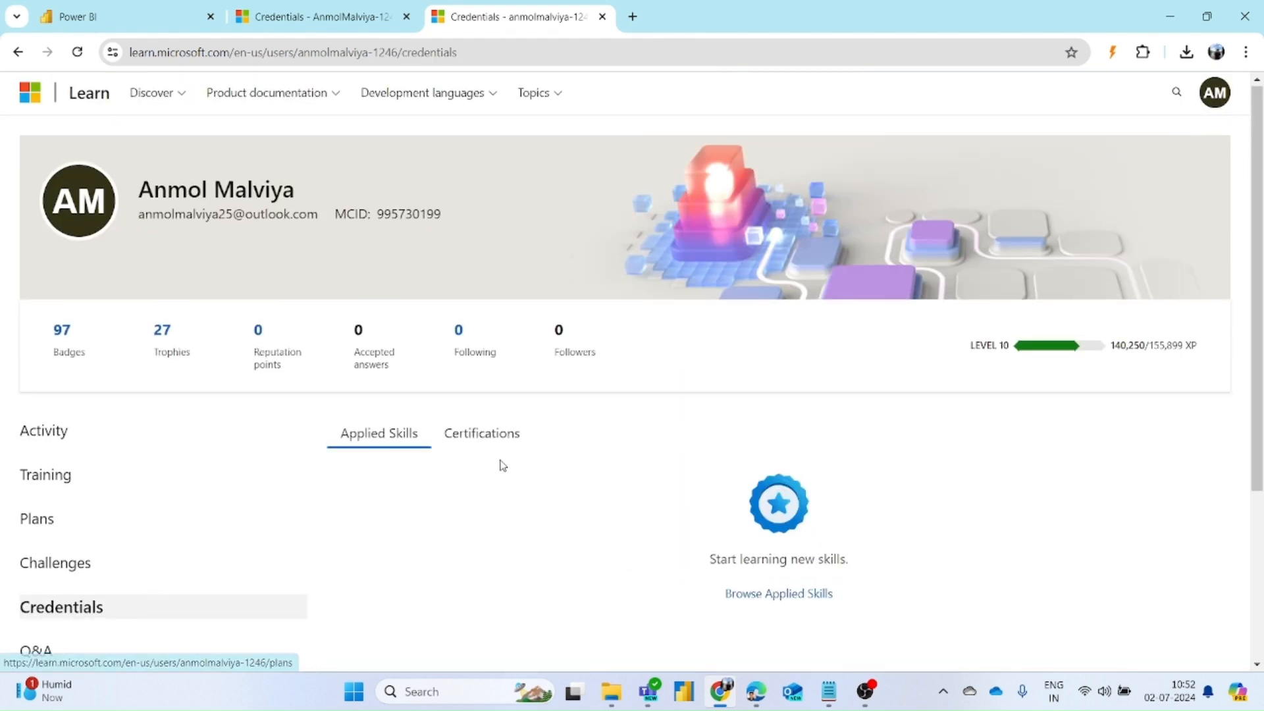
scroll(down, 3)
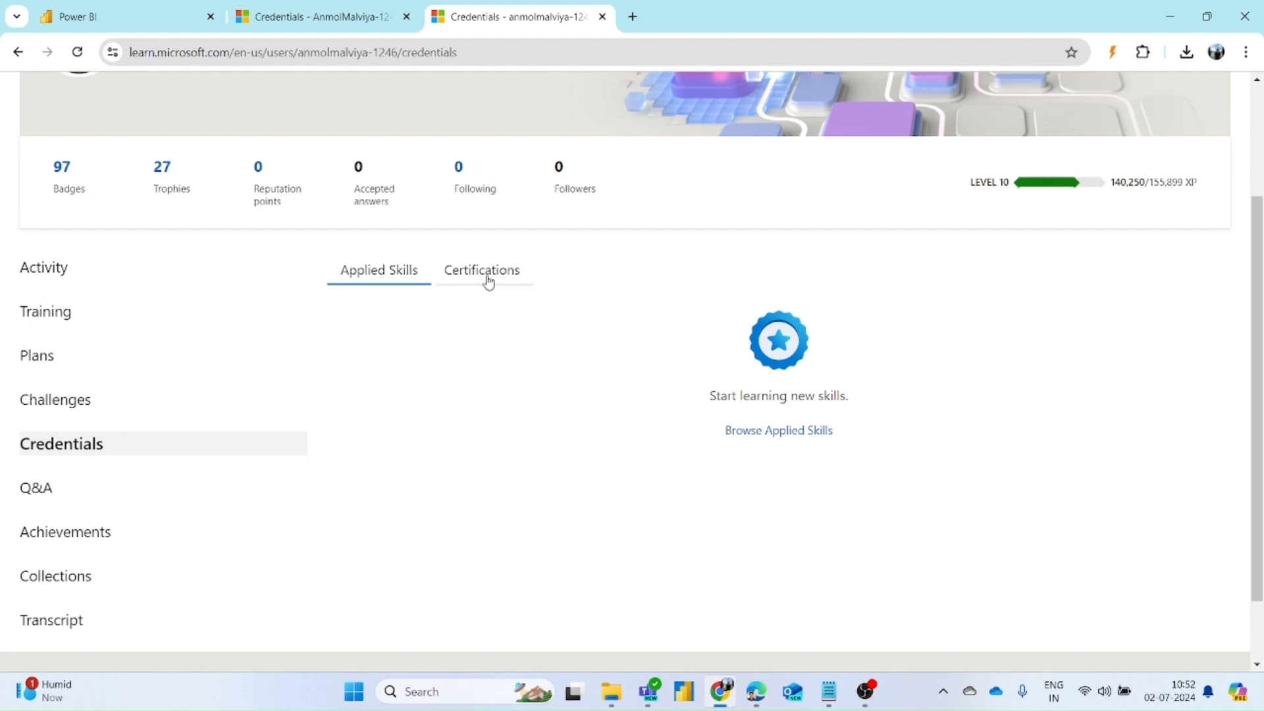
click(482, 270)
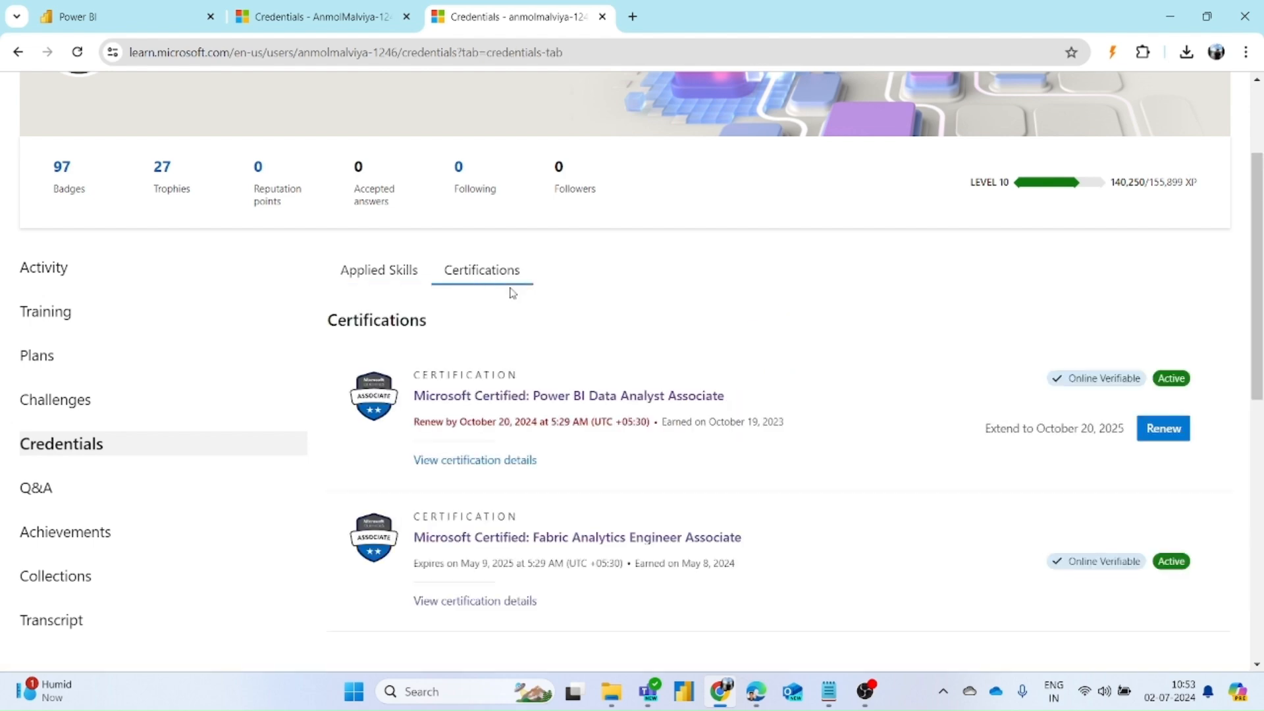
mouse_move(502, 331)
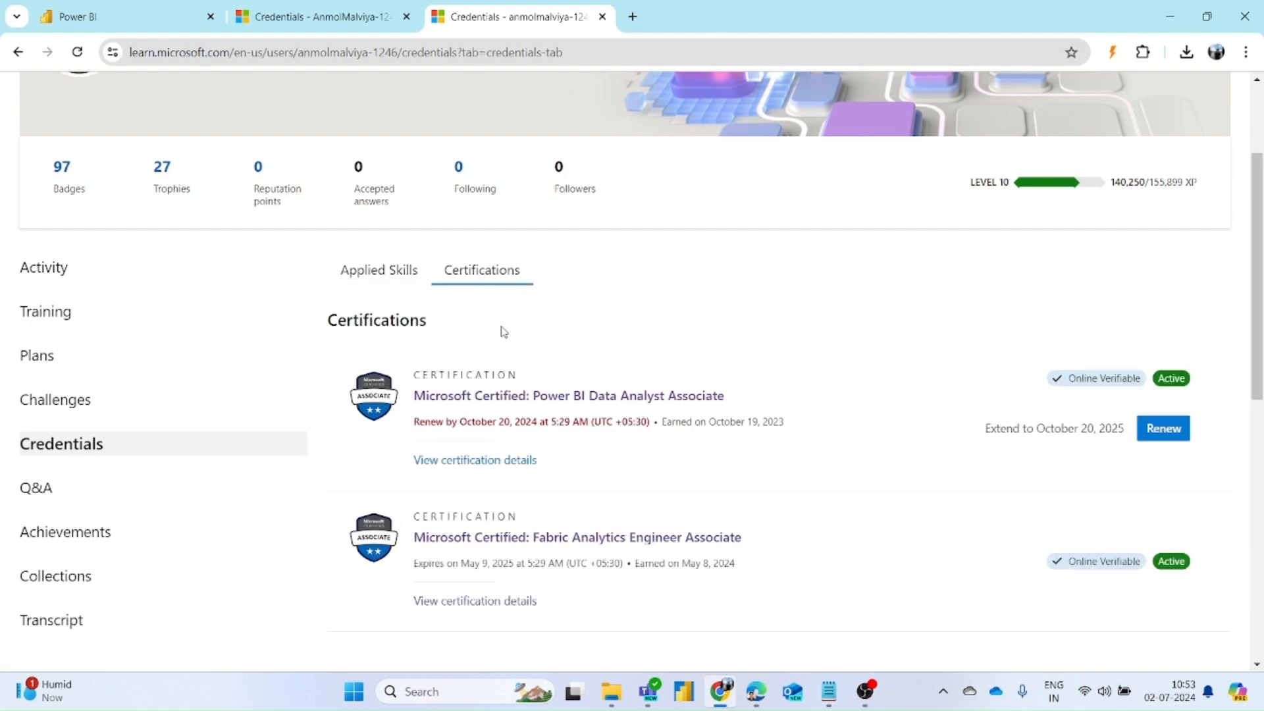
scroll(down, 3)
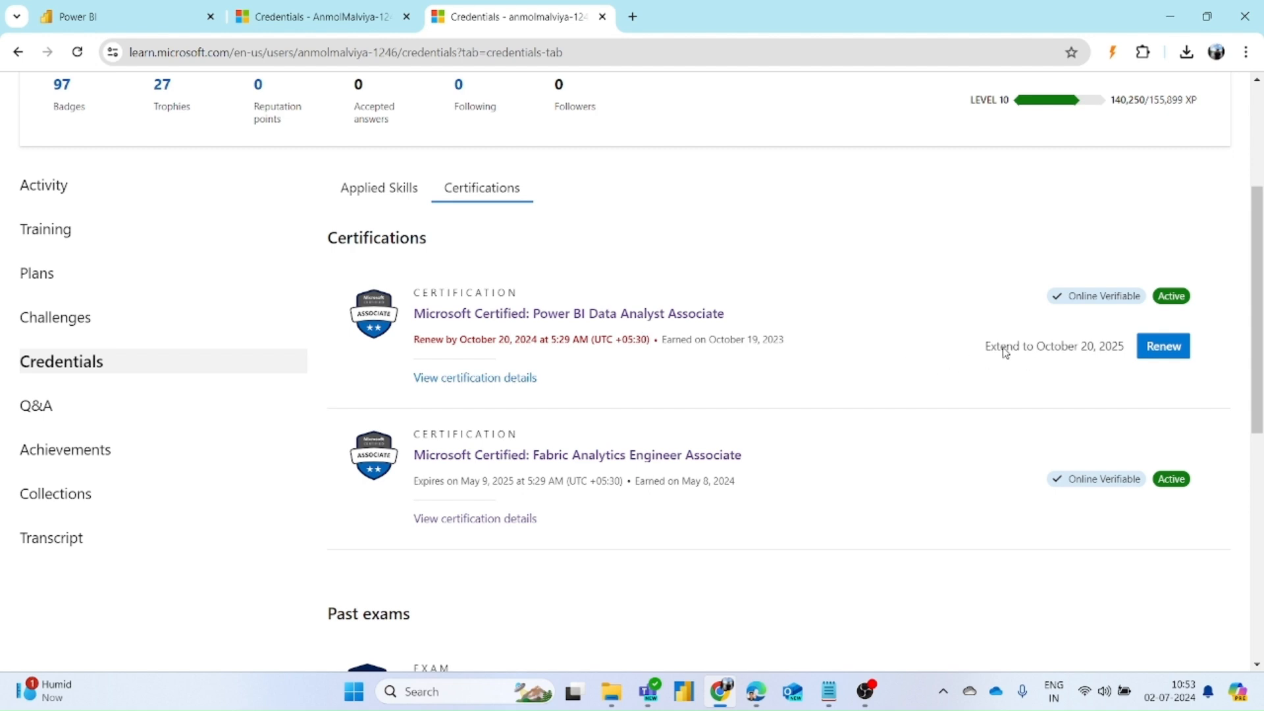
scroll(down, 3)
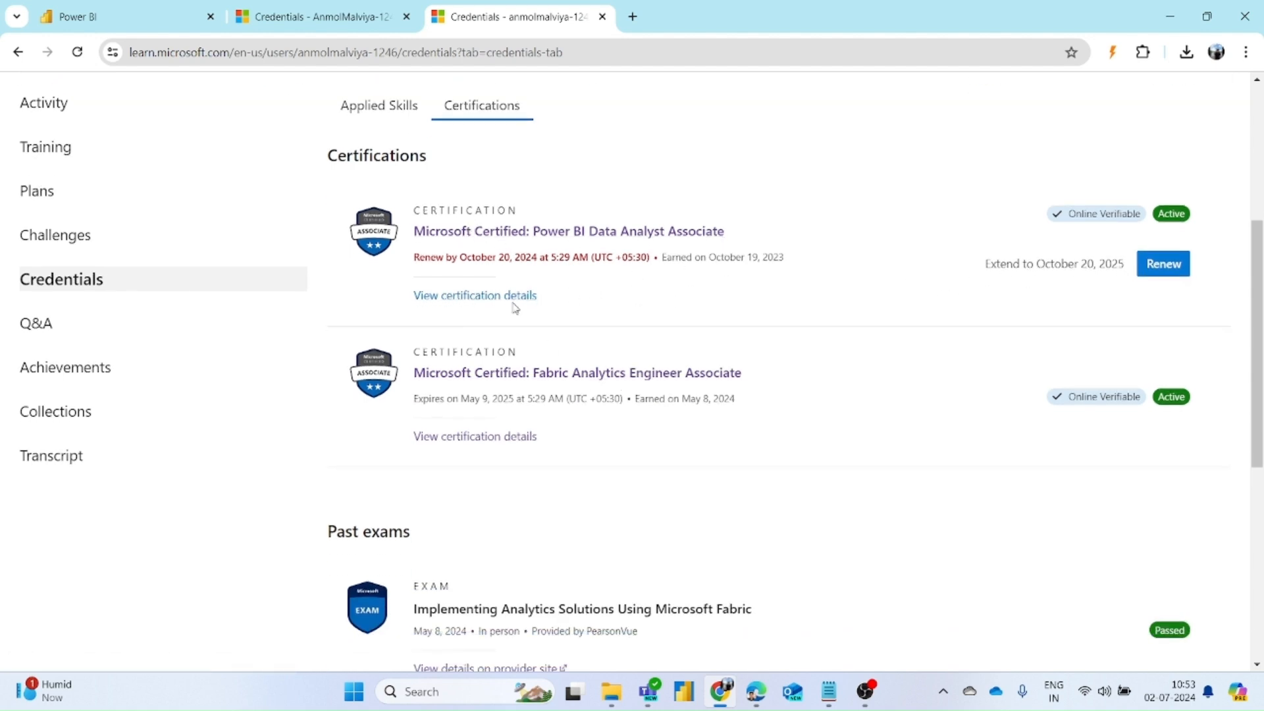
Step: Open the Power BI certification's 'View certification details' link in a new tab
right_click(474, 295)
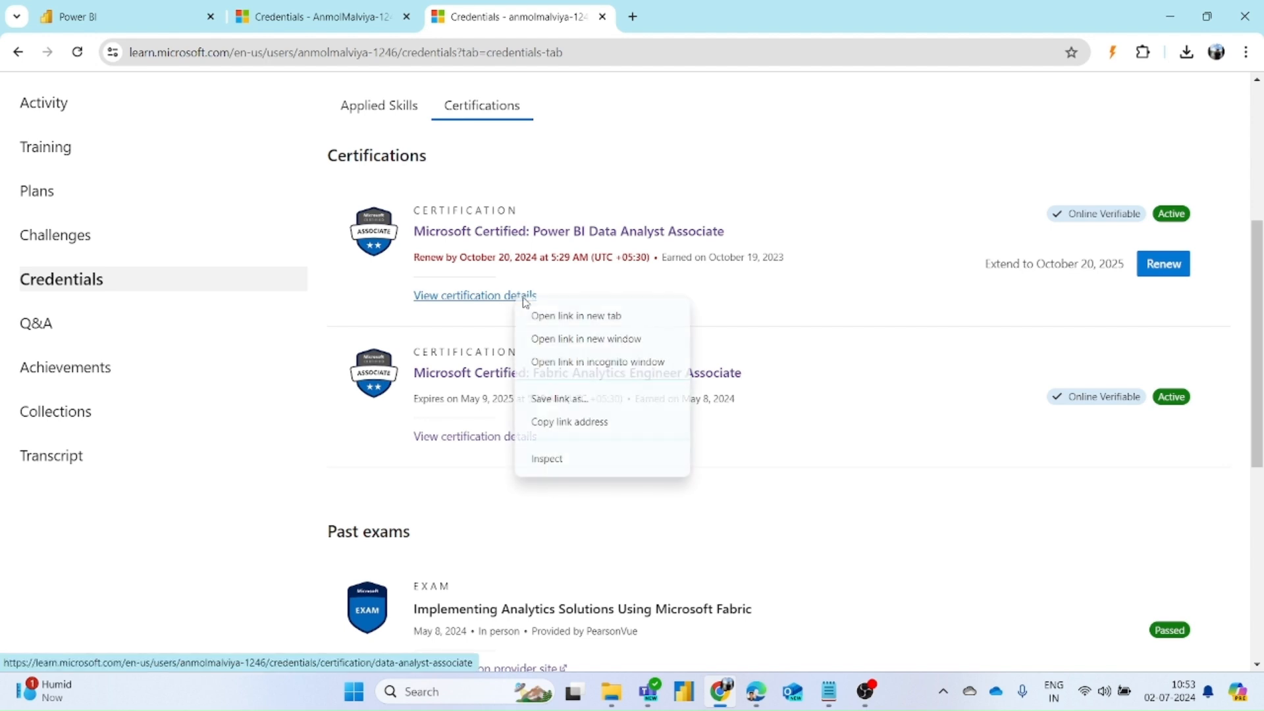
click(575, 314)
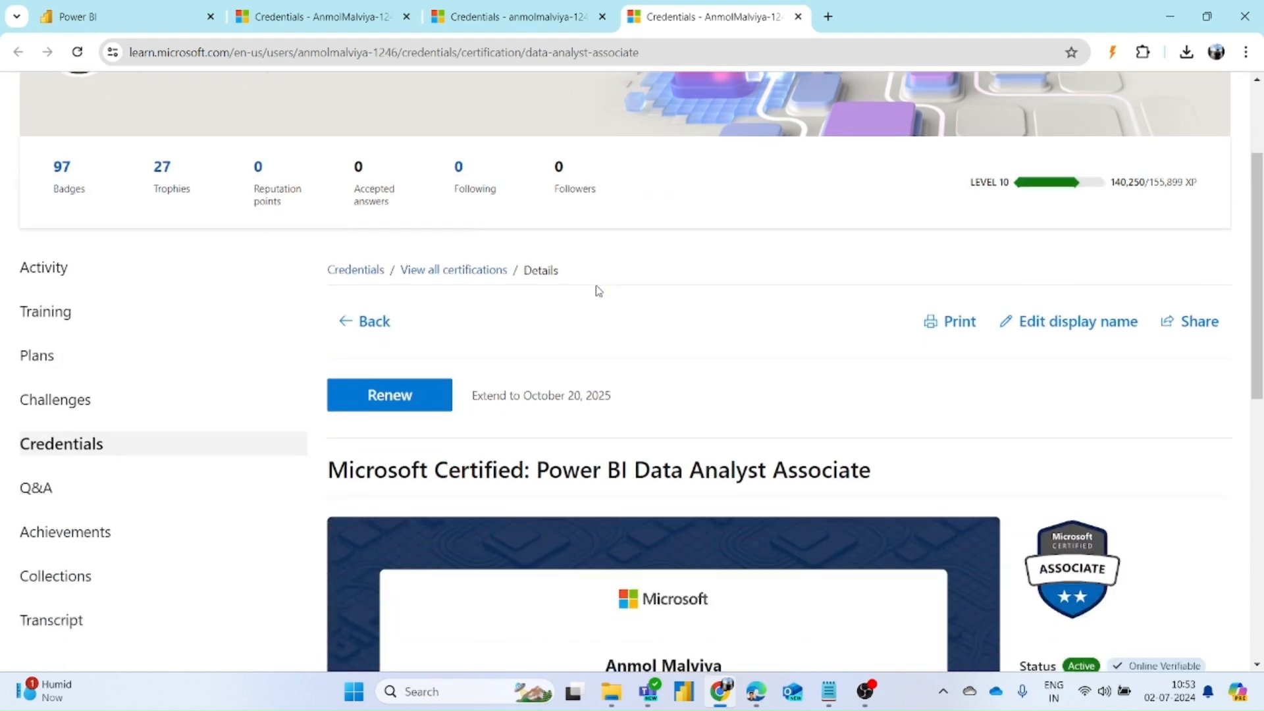
scroll(down, 3)
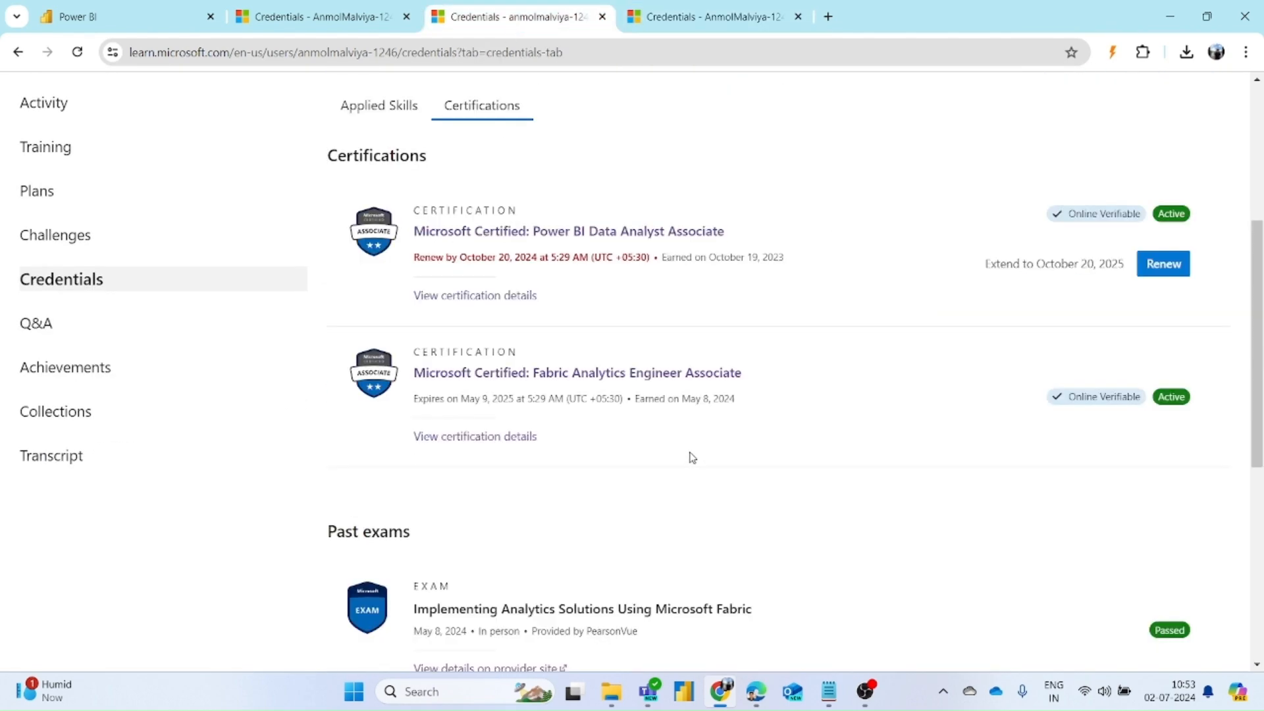
Step: Follow 'View details on provider site' for the Implementing Analytics Solutions Using Microsoft Fabric exam
scroll(down, 3)
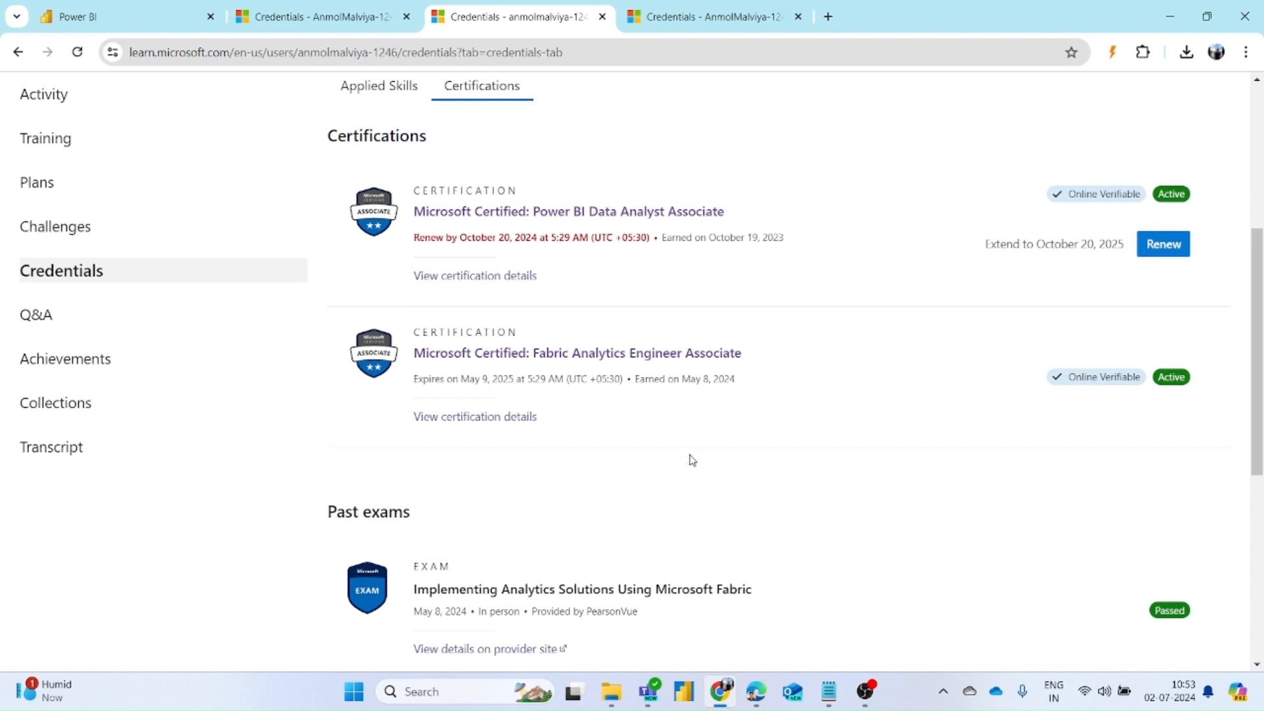
scroll(down, 3)
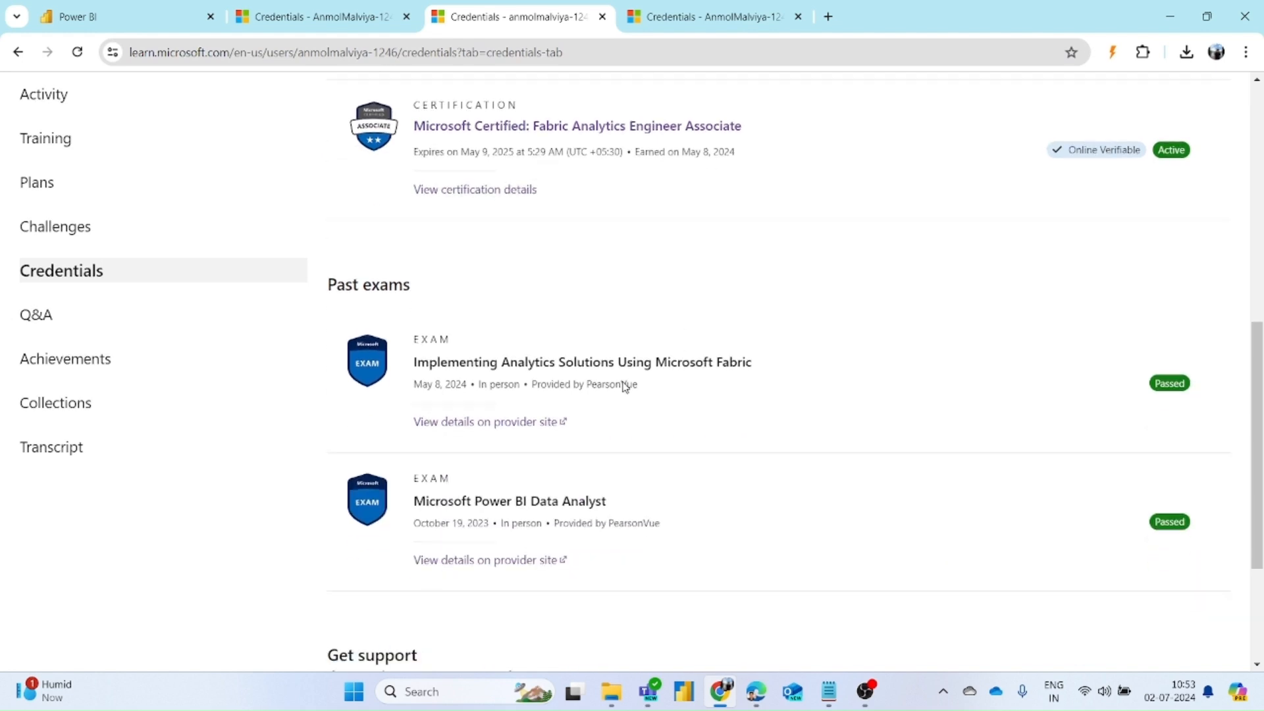
mouse_move(427, 310)
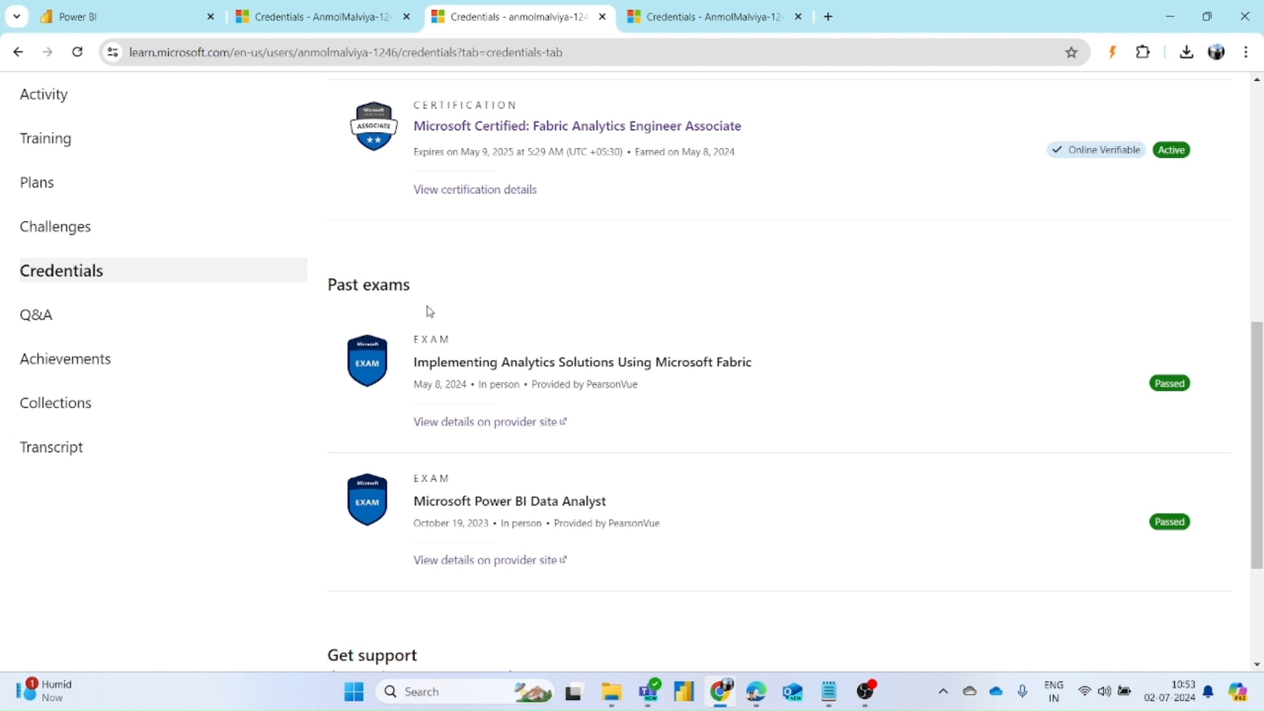
mouse_move(490, 422)
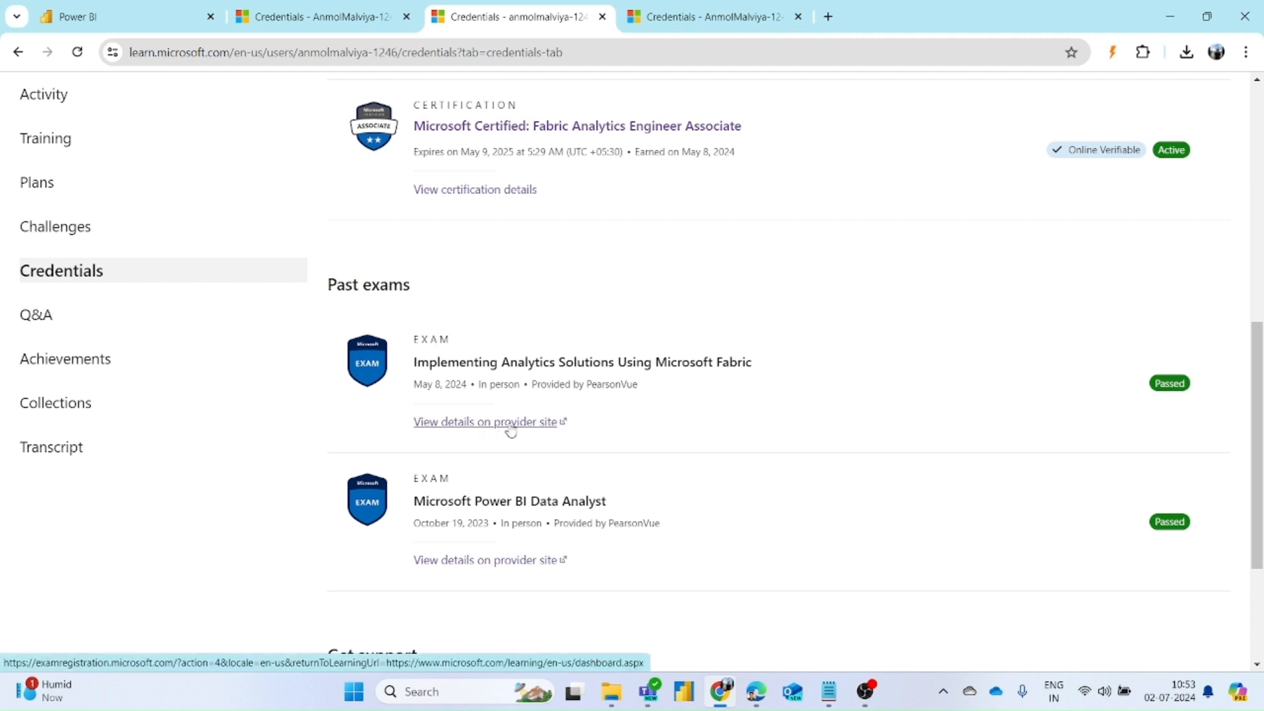
click(486, 422)
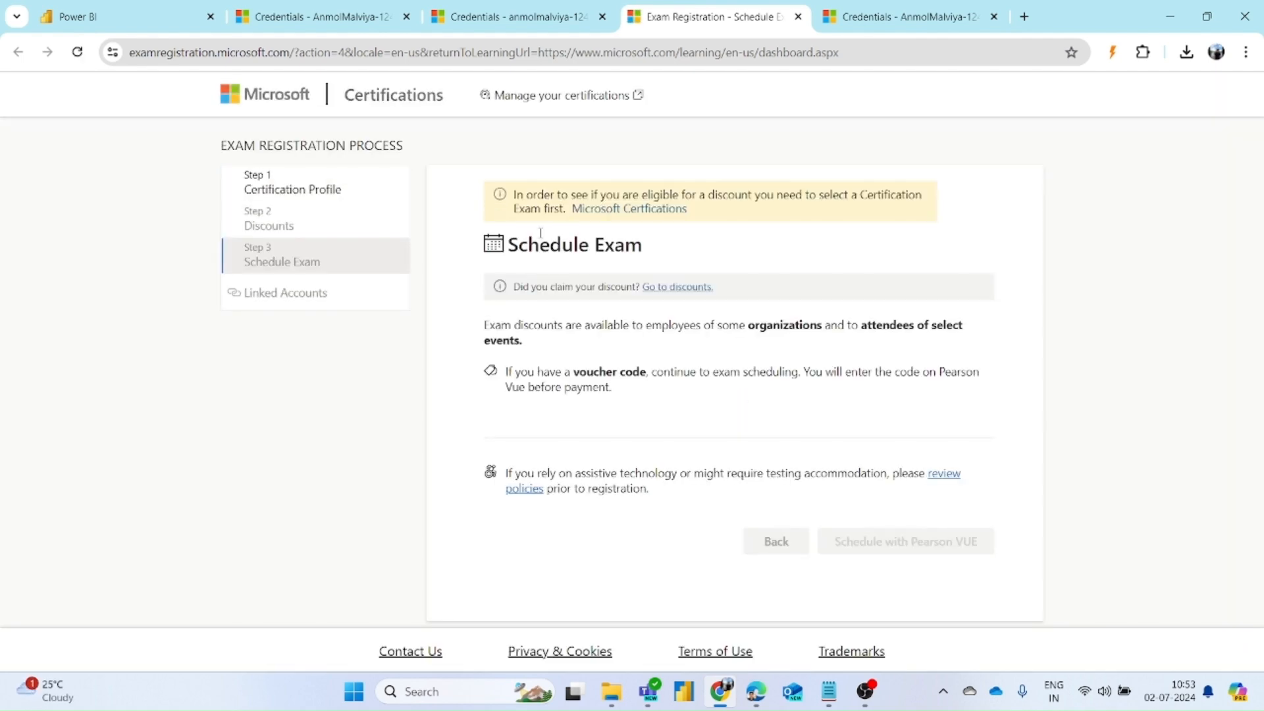
Step: Continue from exam registration to the Pearson VUE test-taker dashboard
click(903, 541)
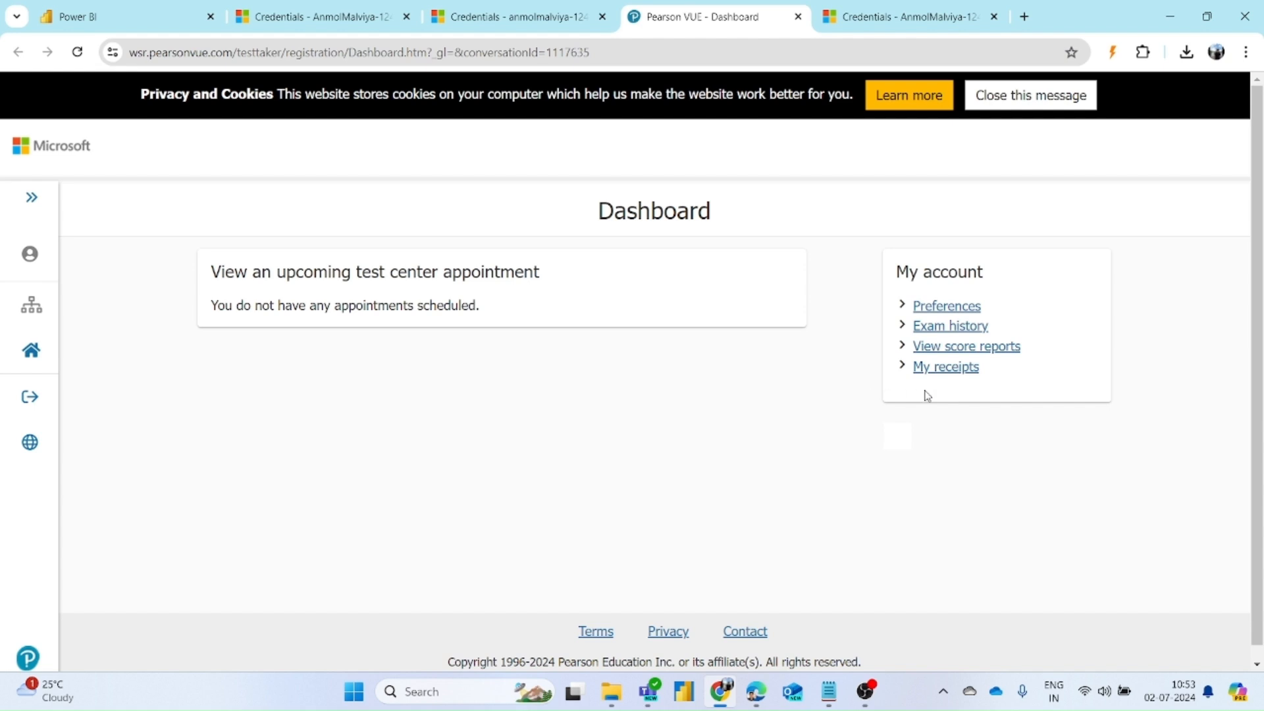
mouse_move(925, 392)
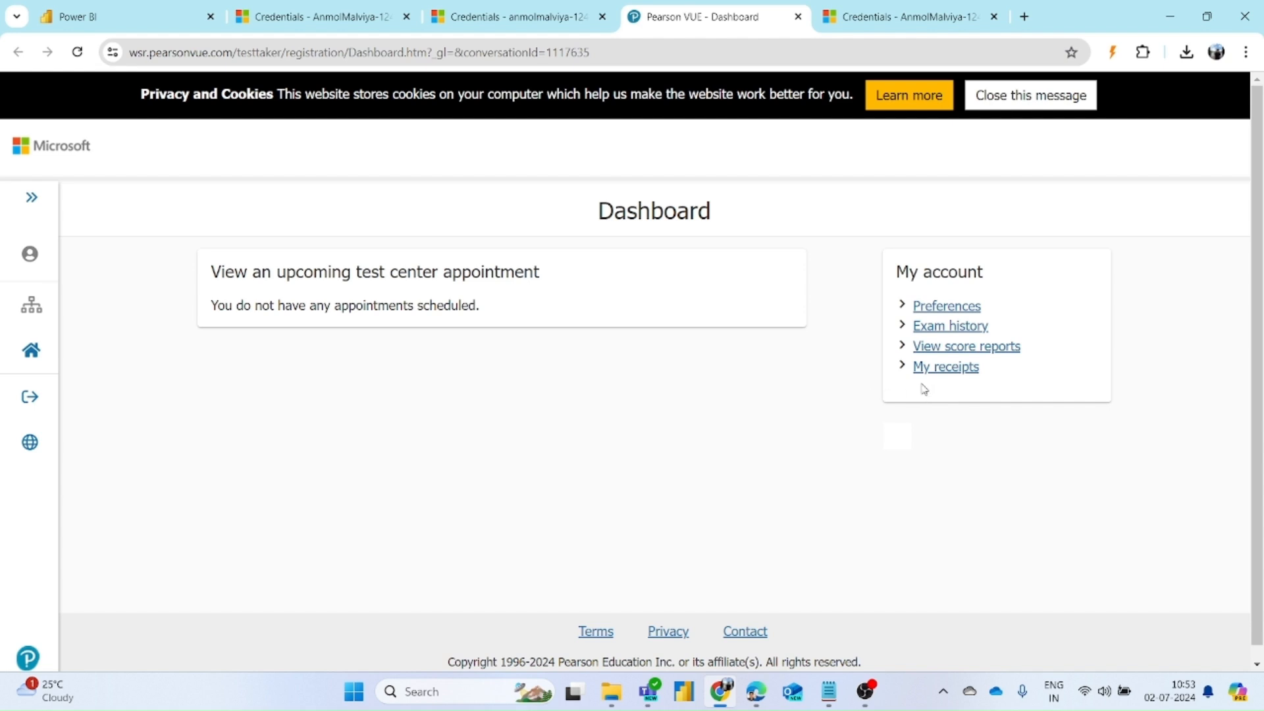
mouse_move(907, 292)
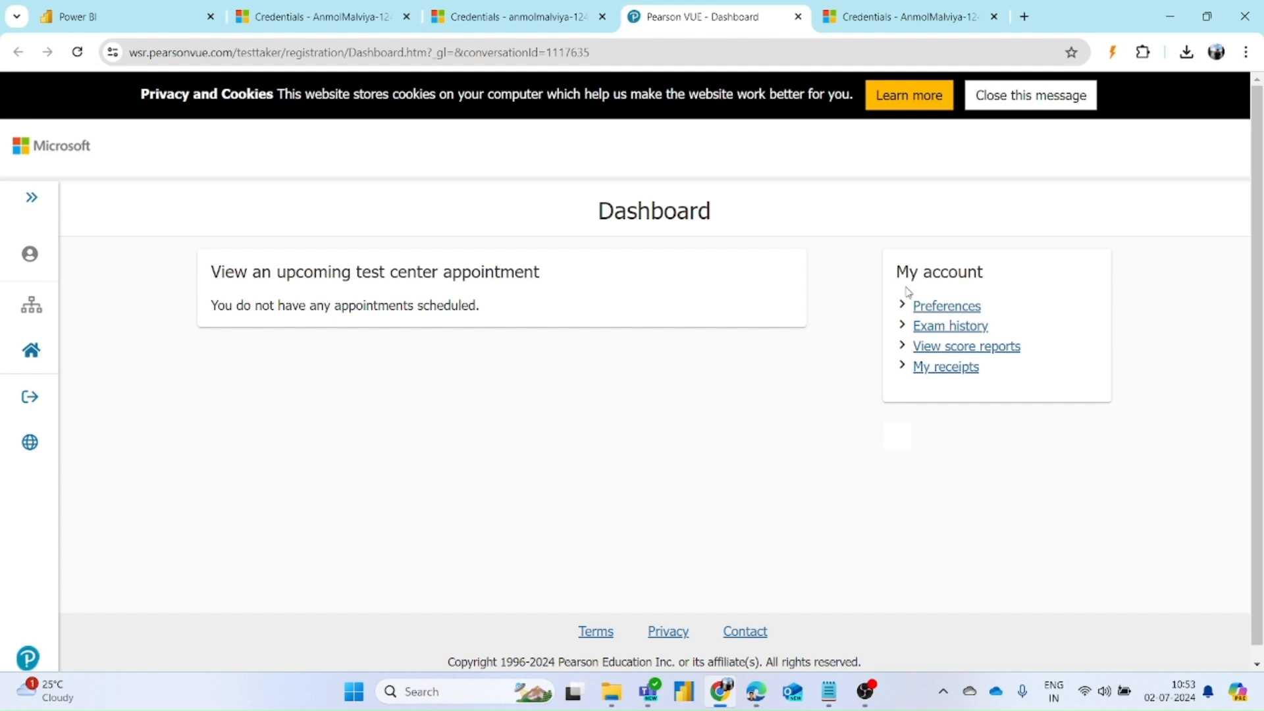
mouse_move(912, 320)
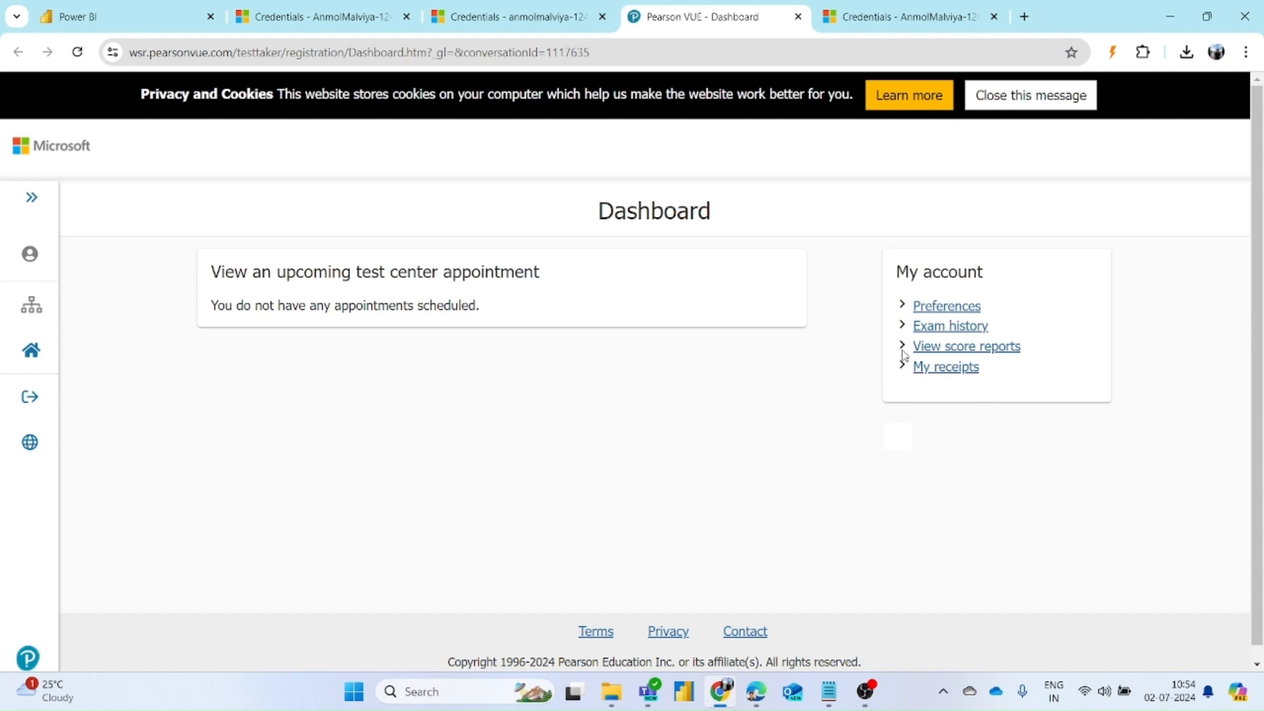
mouse_move(915, 352)
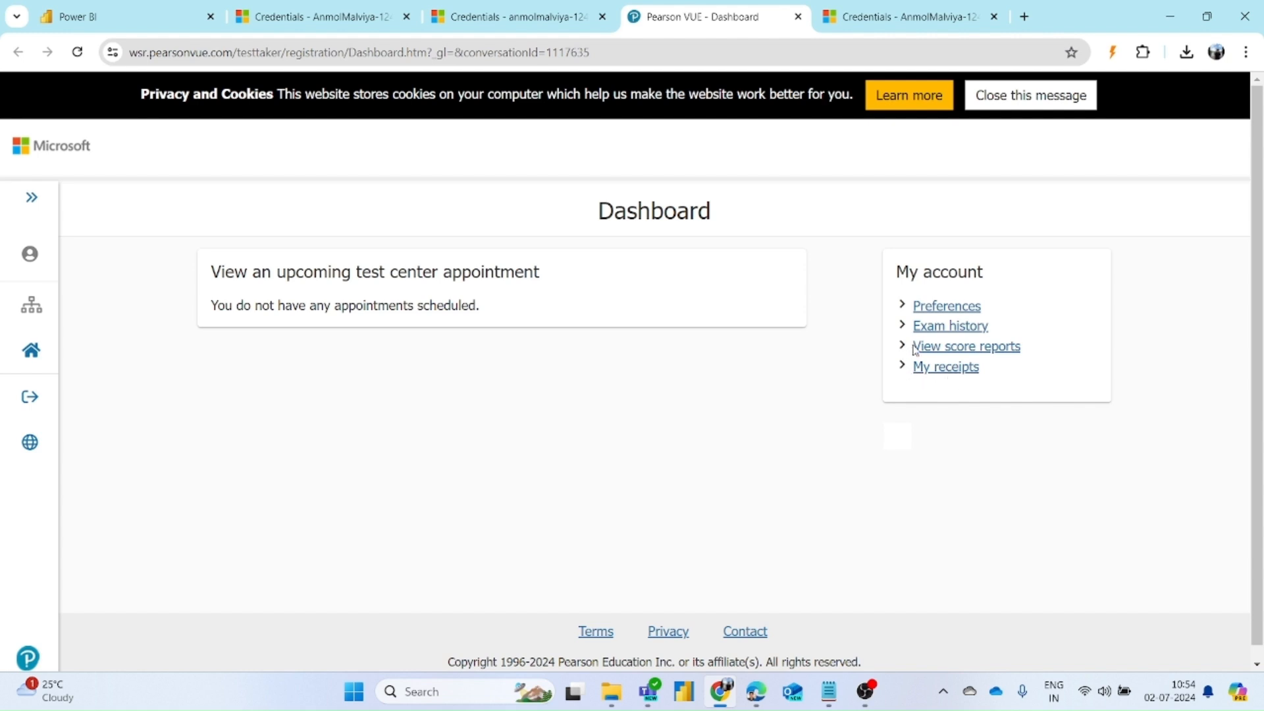
Step: View score reports and download the PL-300 exam score report
click(965, 347)
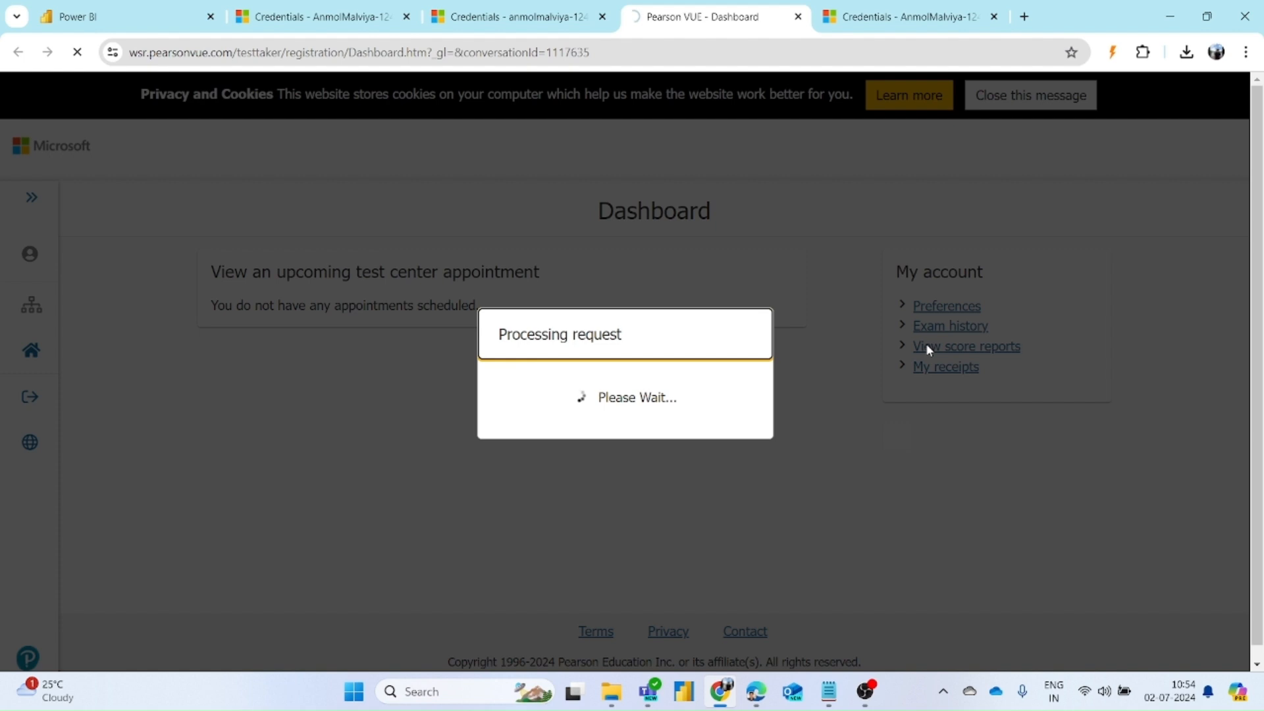
click(965, 347)
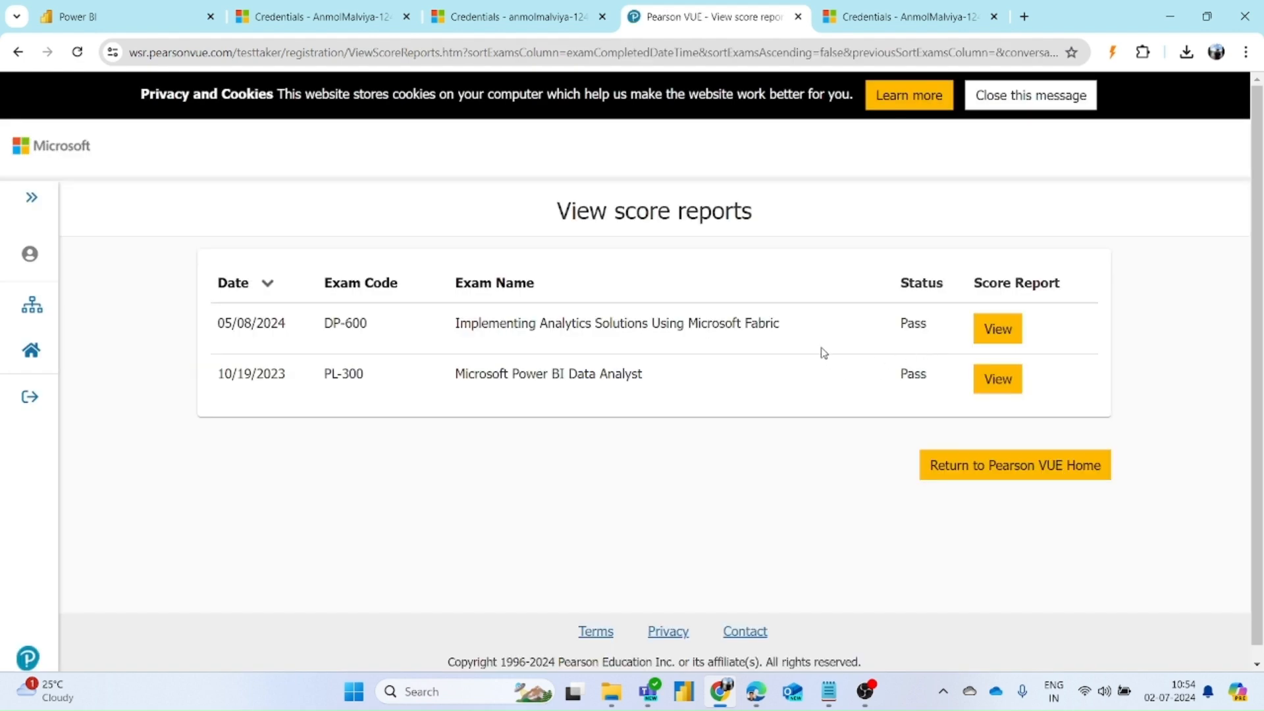
mouse_move(997, 331)
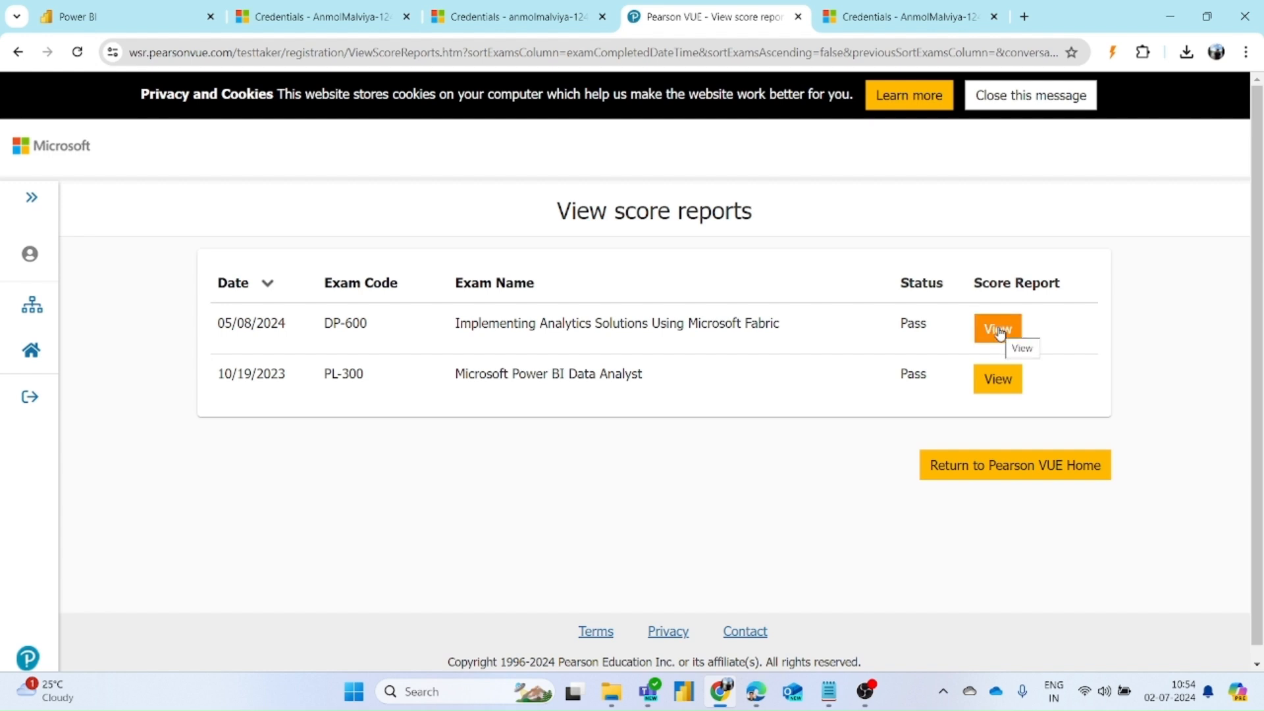
mouse_move(996, 379)
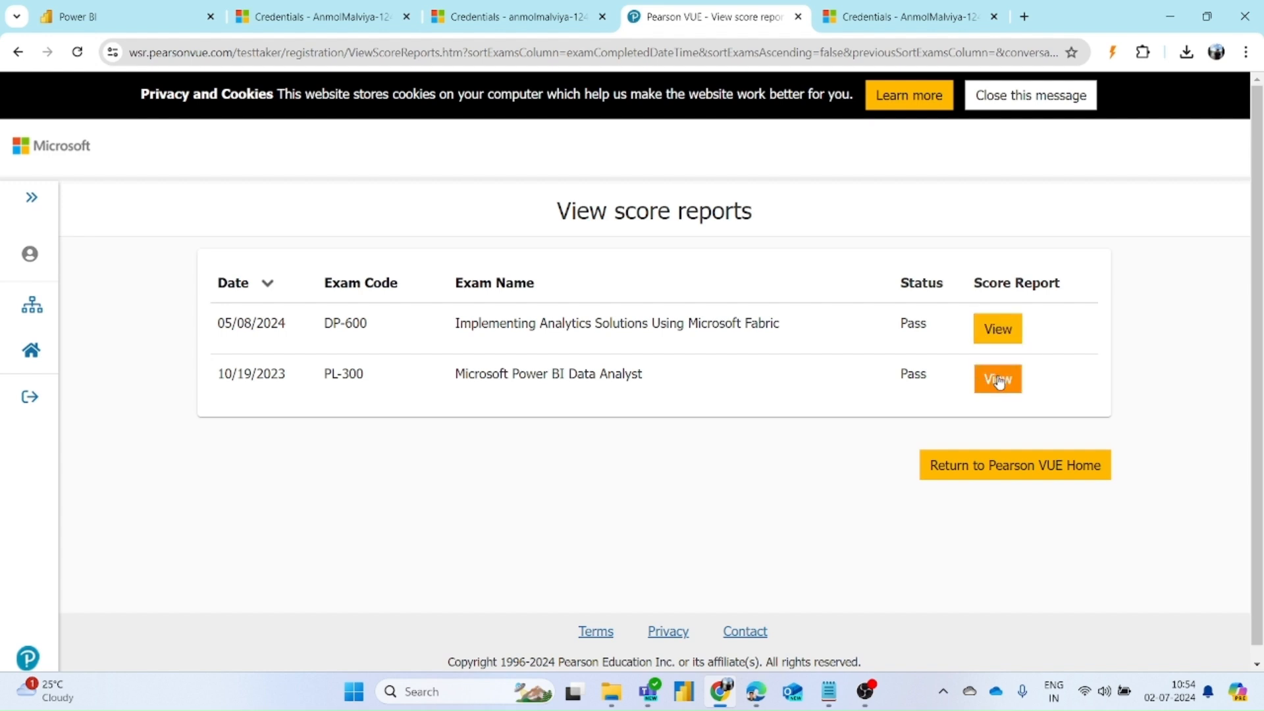
click(997, 379)
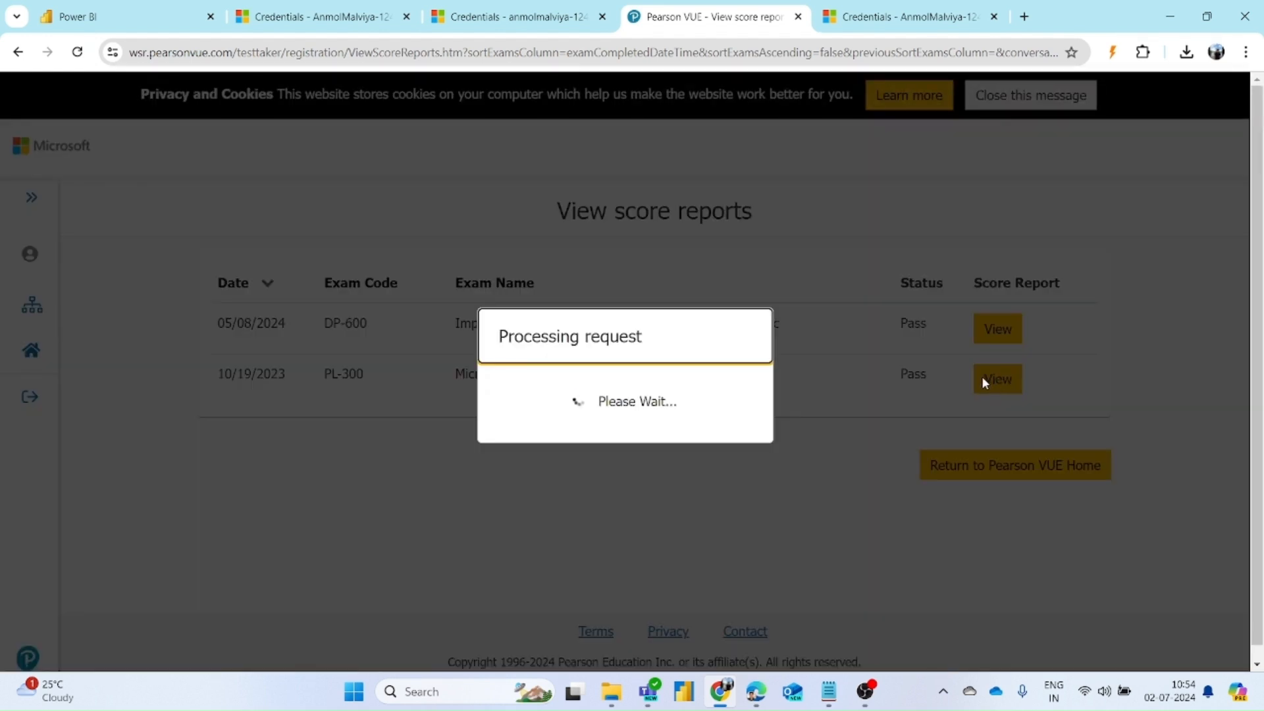
click(996, 379)
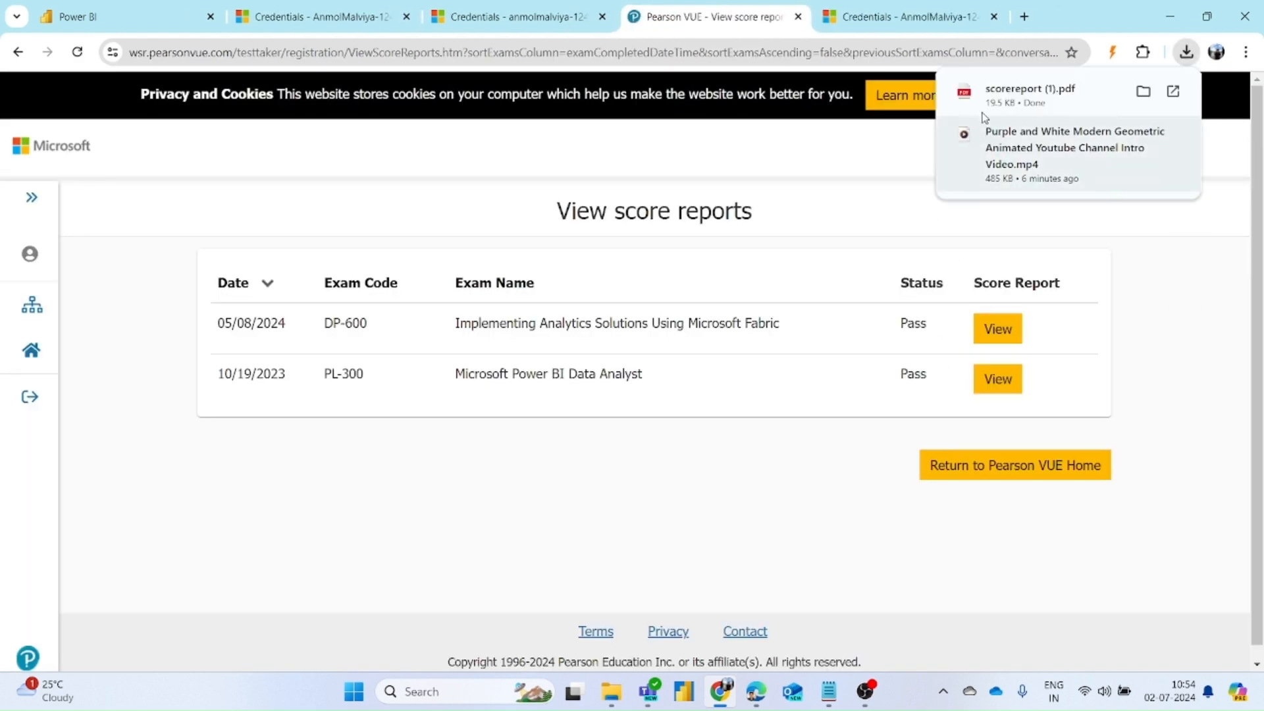
Step: Read the downloaded PL-300 score report PDF, then return to the Power BI certificate details tab
click(1030, 88)
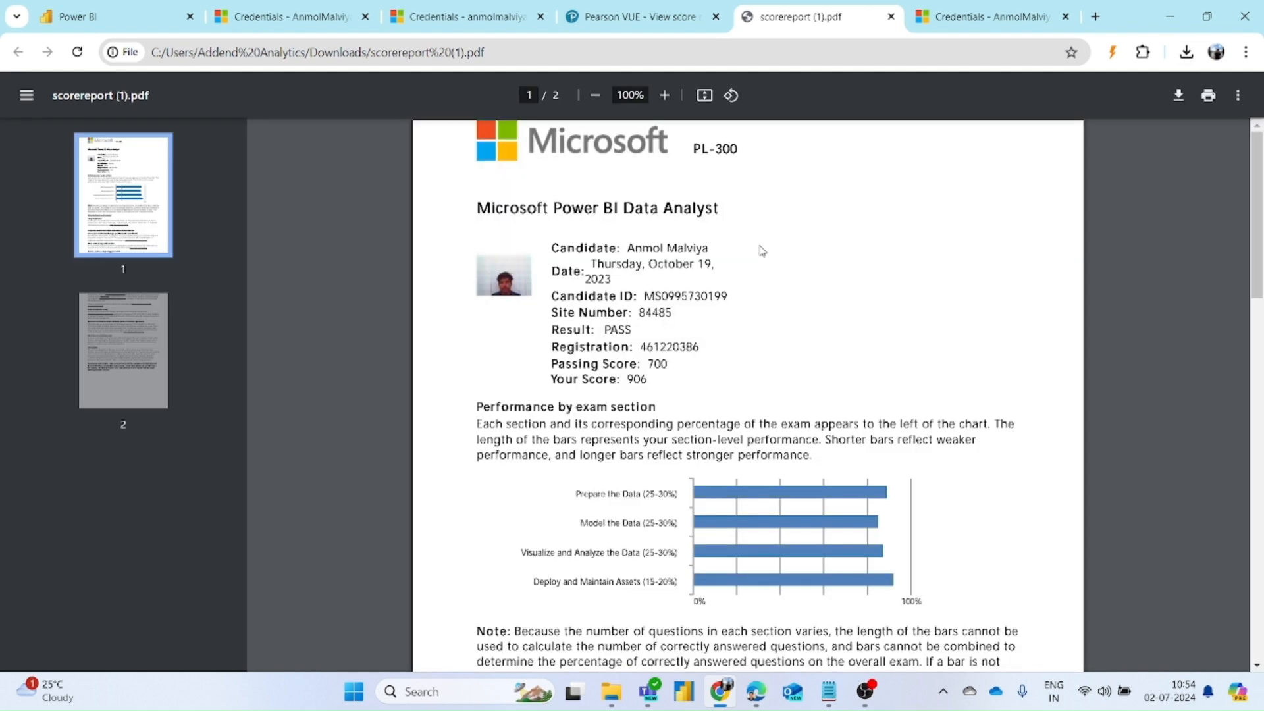
scroll(down, 3)
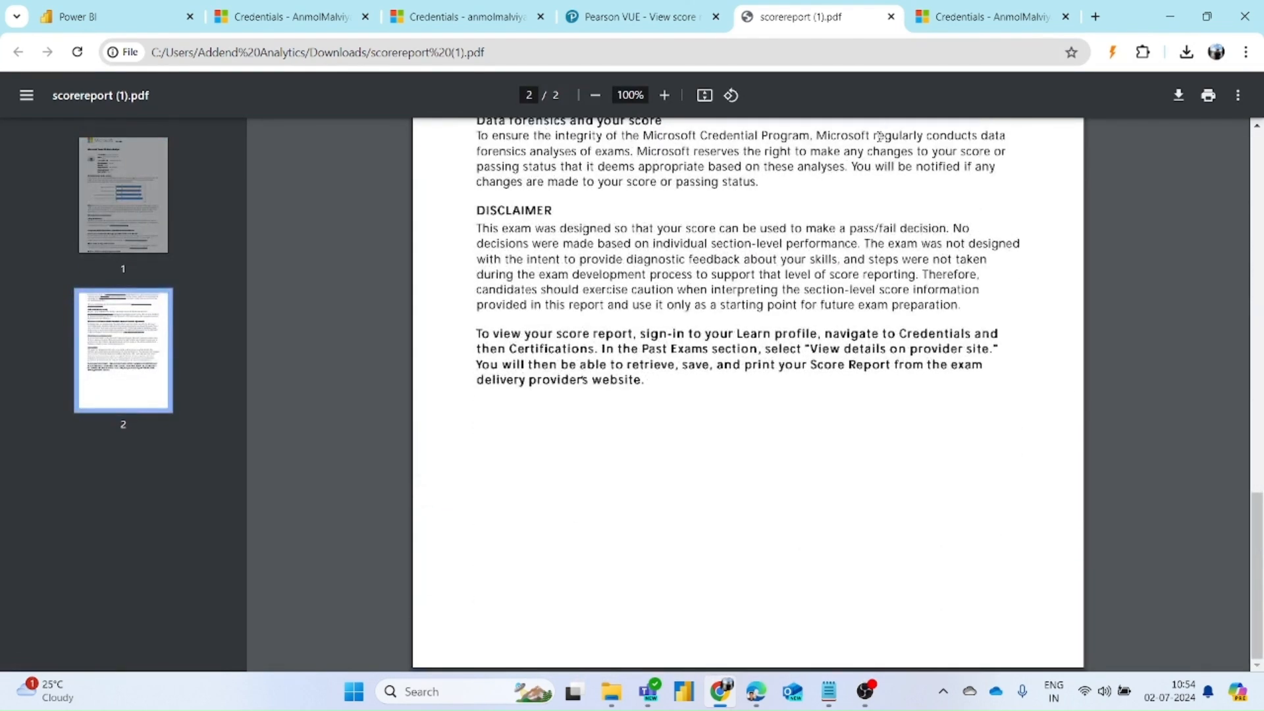
click(992, 16)
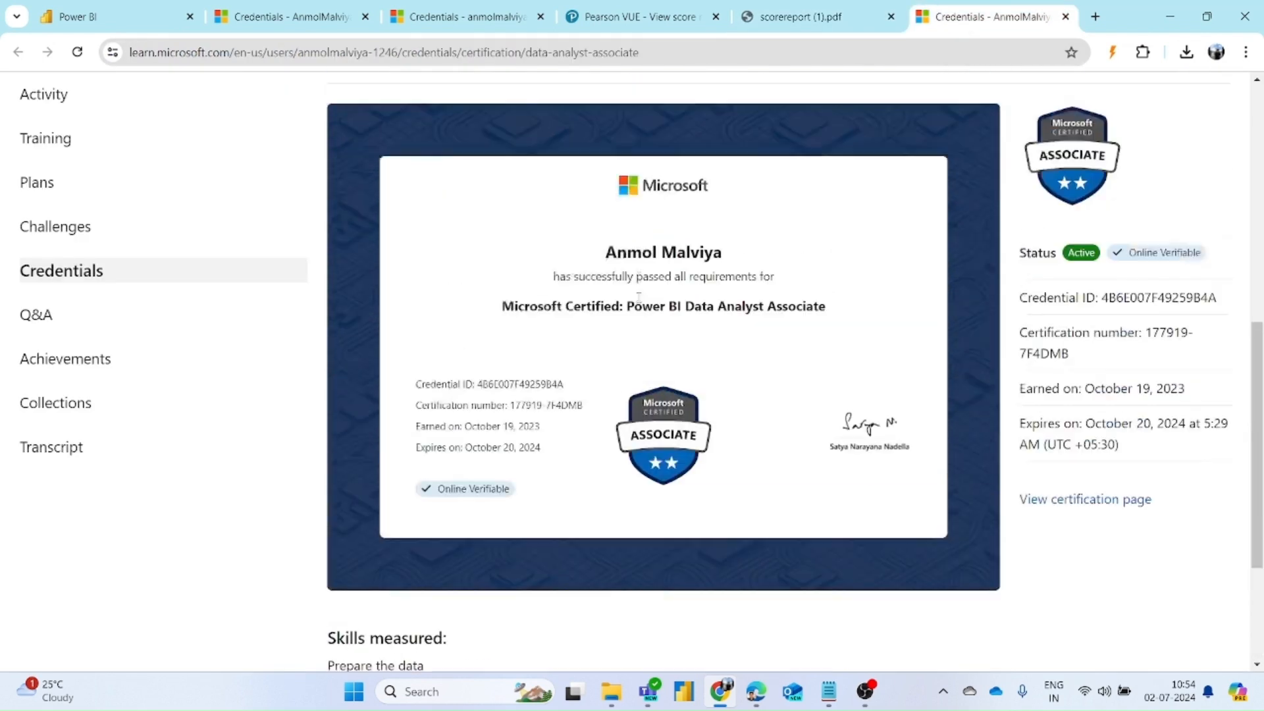
scroll(down, 3)
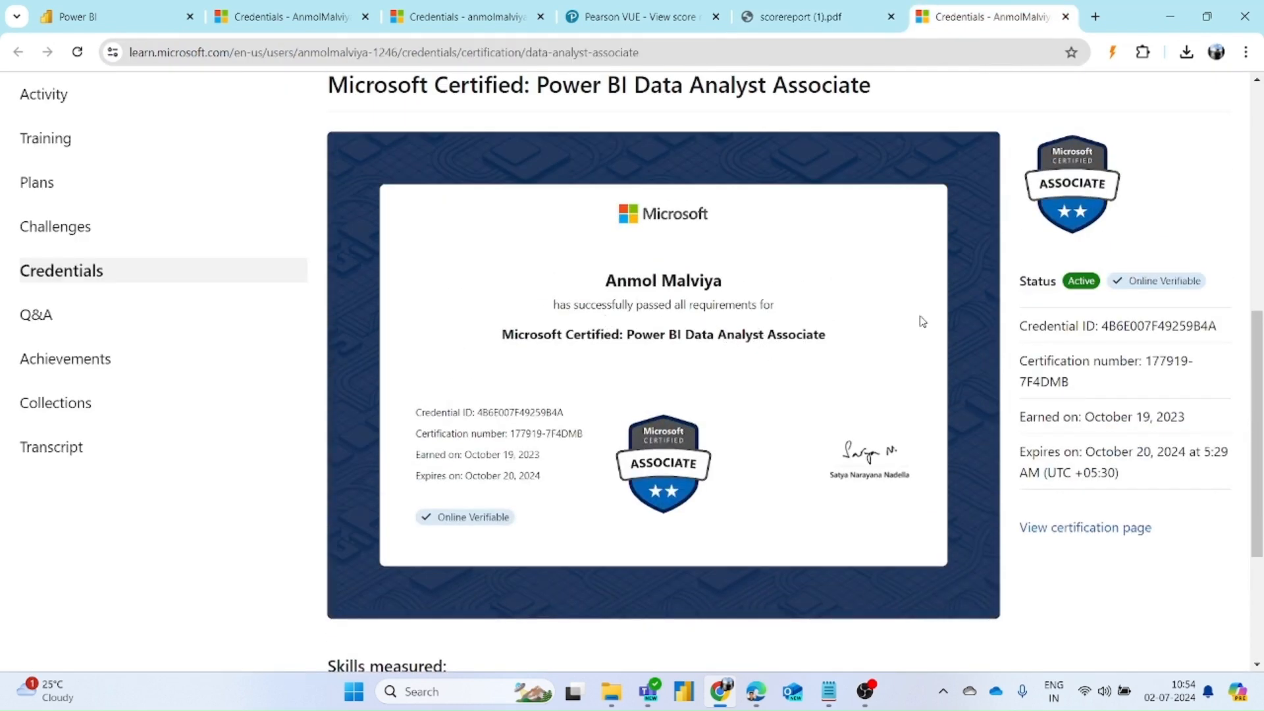
mouse_move(948, 323)
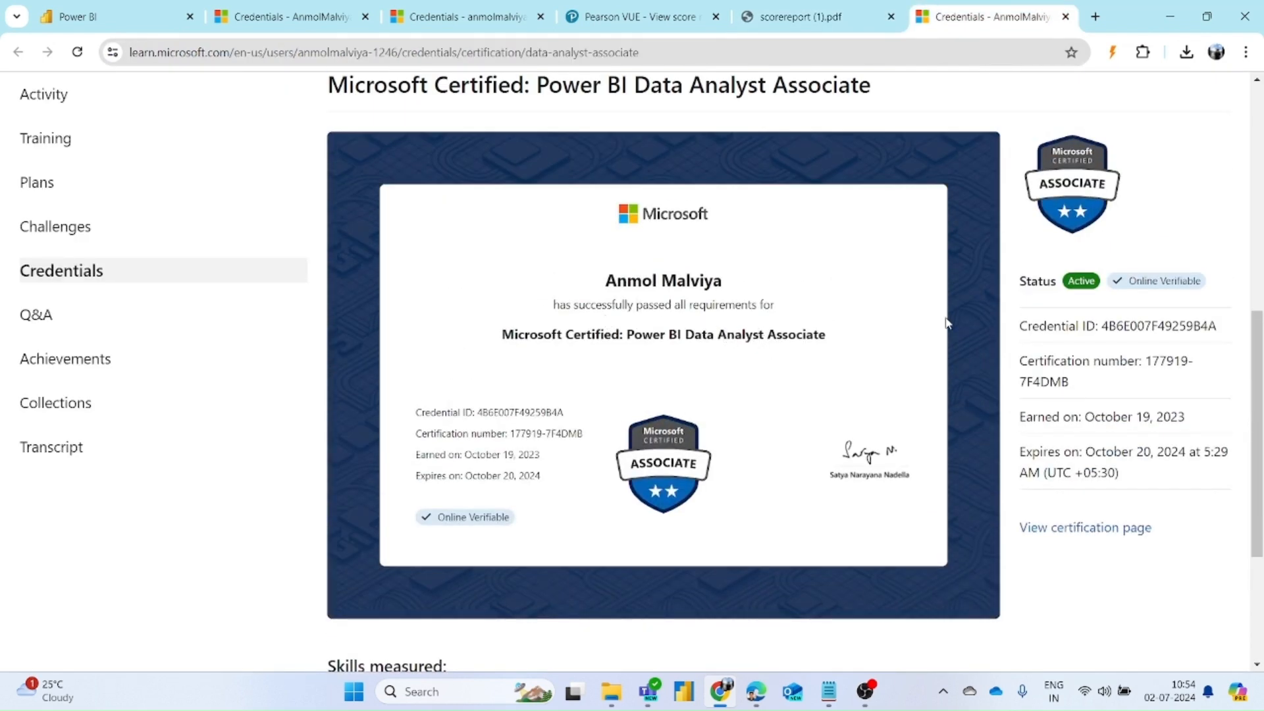